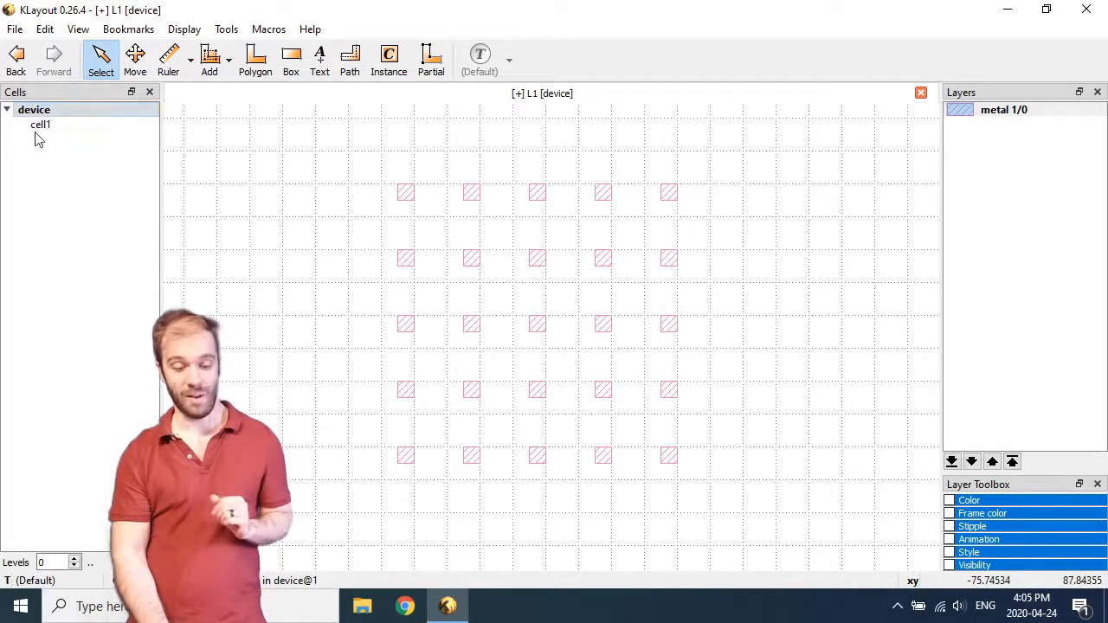
# Step: Create layer oxide 2/0 and draw one oxide box covering the whole 5×5 metal array
pyautogui.rightClick(41, 125)
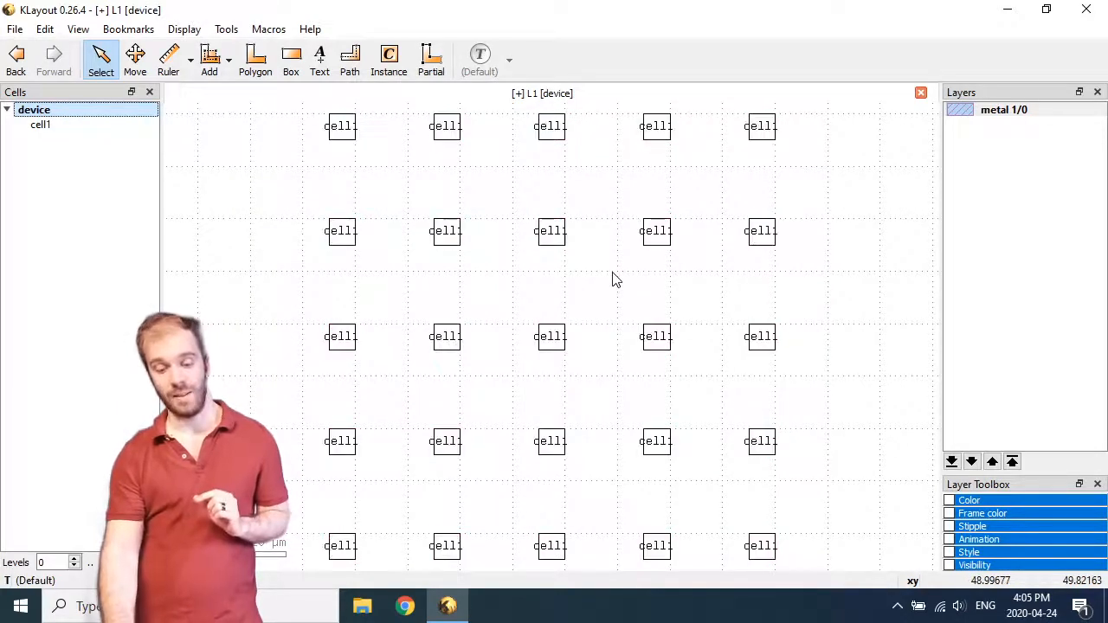
pyautogui.moveTo(701, 537)
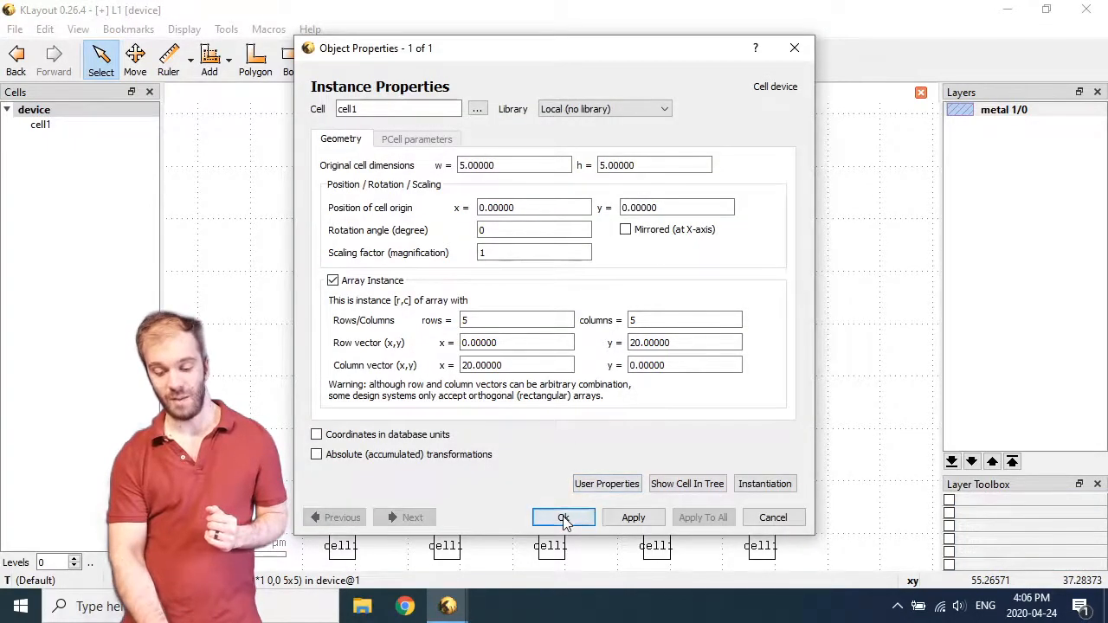
pyautogui.click(562, 516)
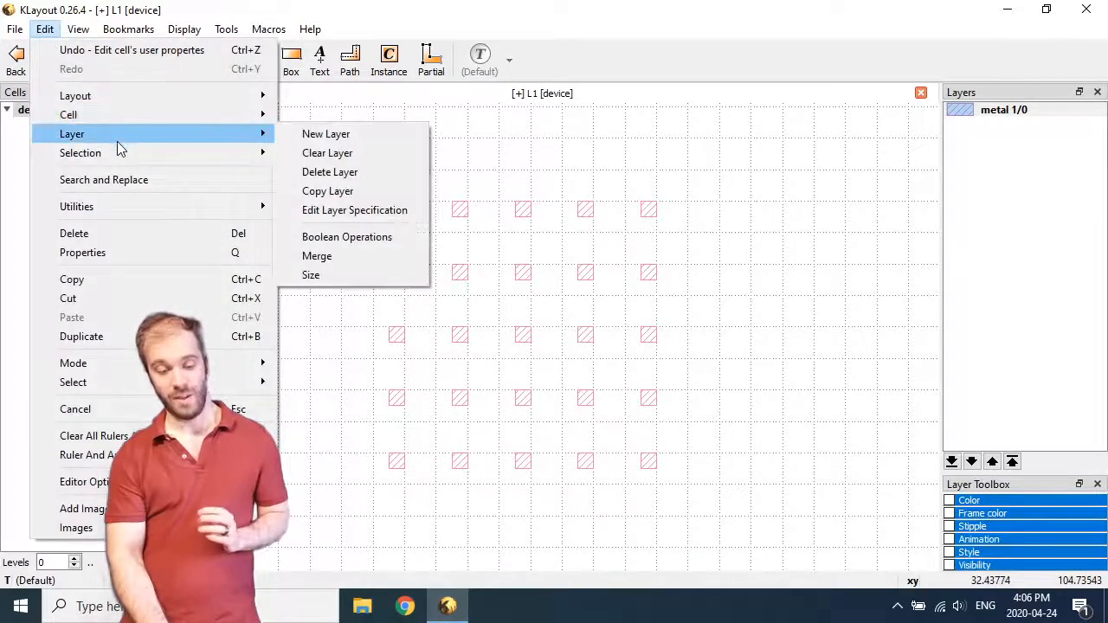
pyautogui.click(325, 133)
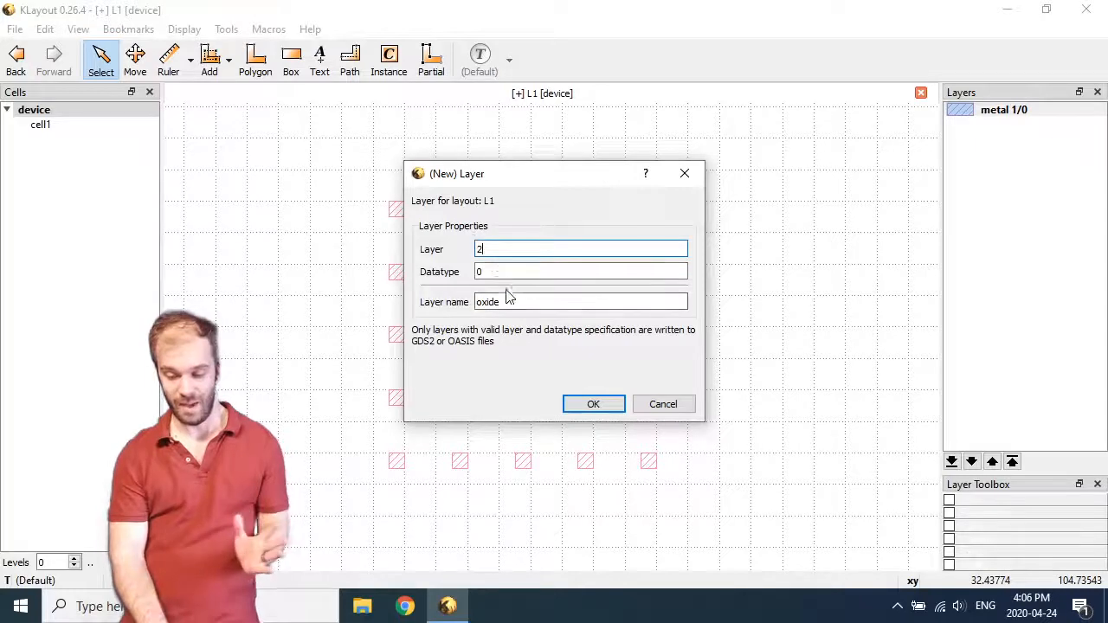
pyautogui.click(592, 404)
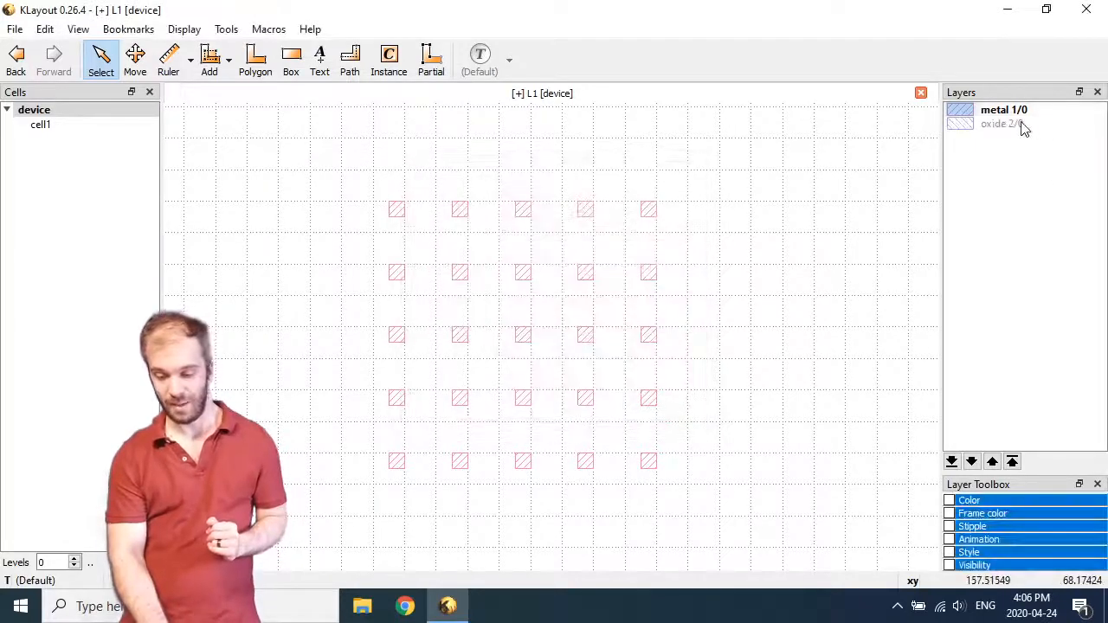
pyautogui.click(1000, 123)
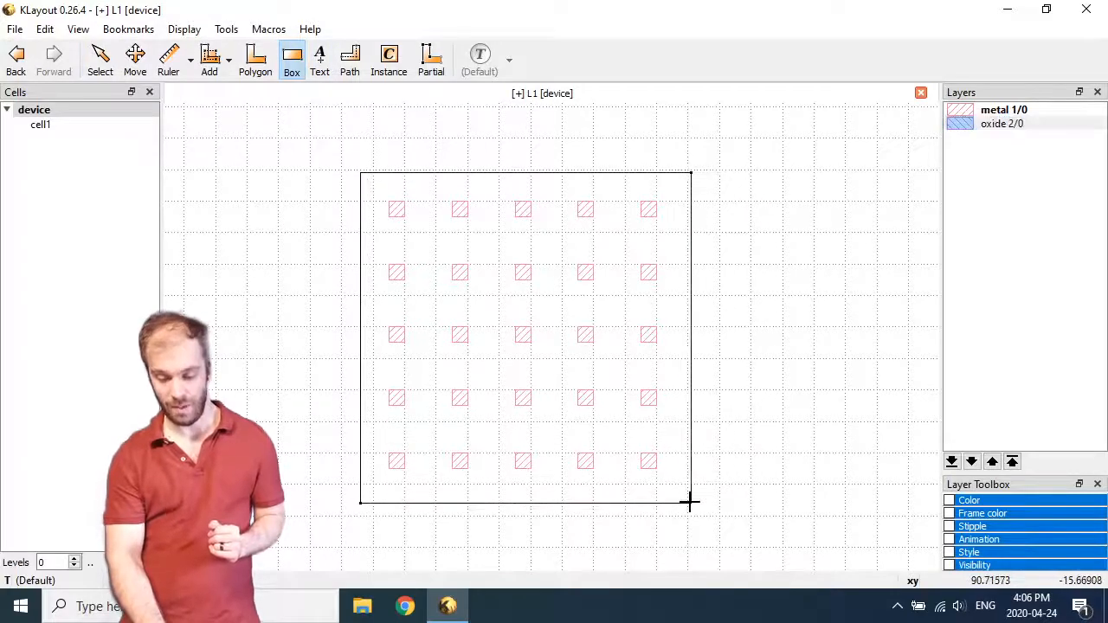
pyautogui.click(689, 502)
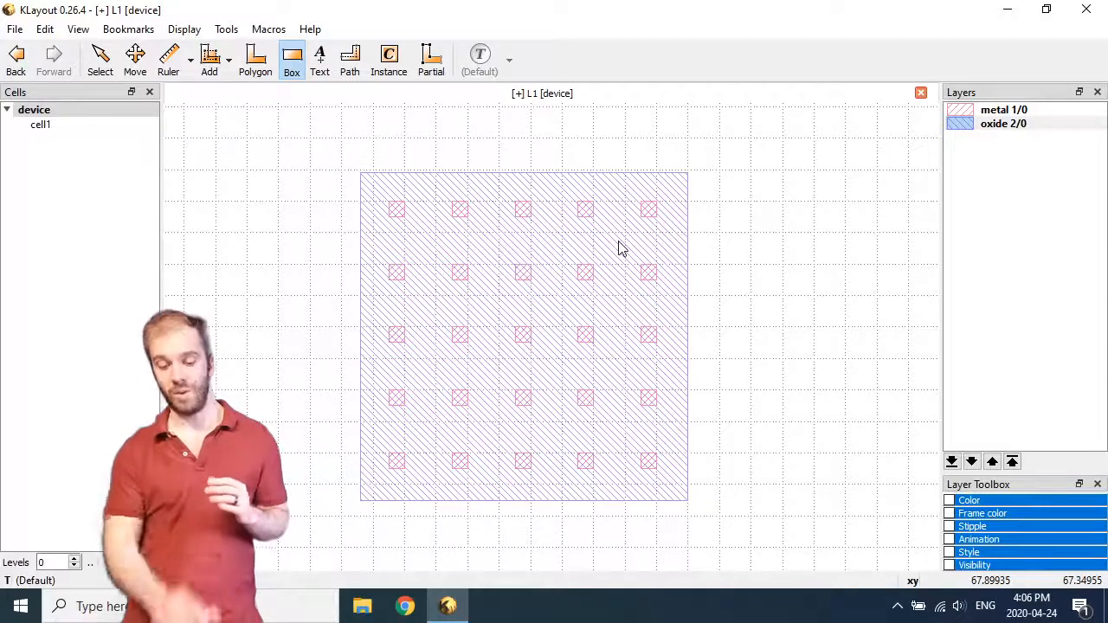
pyautogui.moveTo(466, 215)
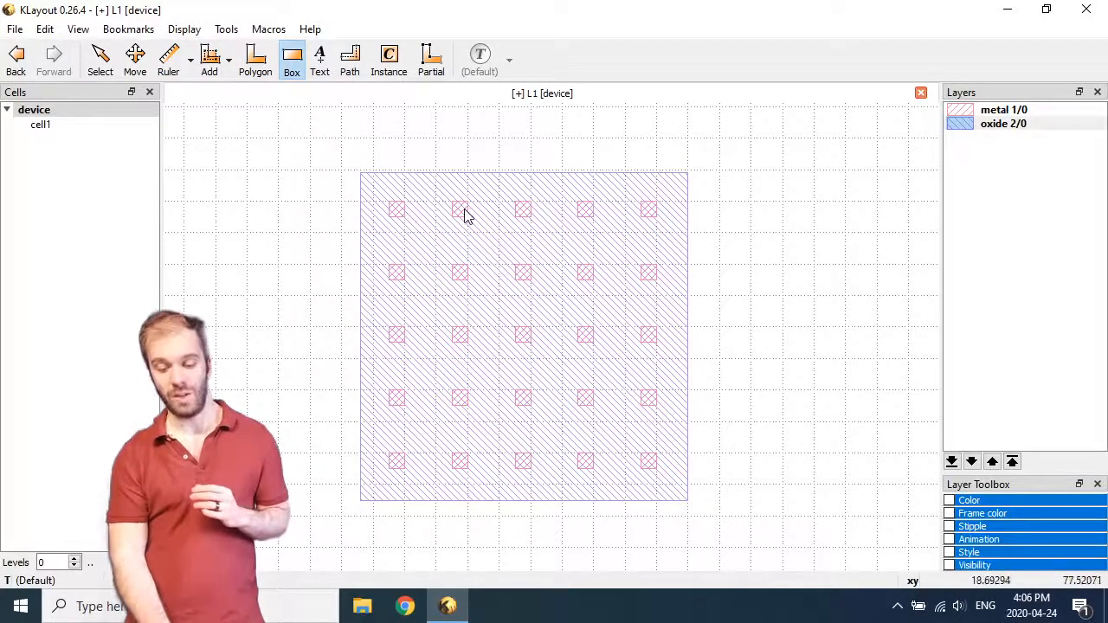
pyautogui.moveTo(537, 216)
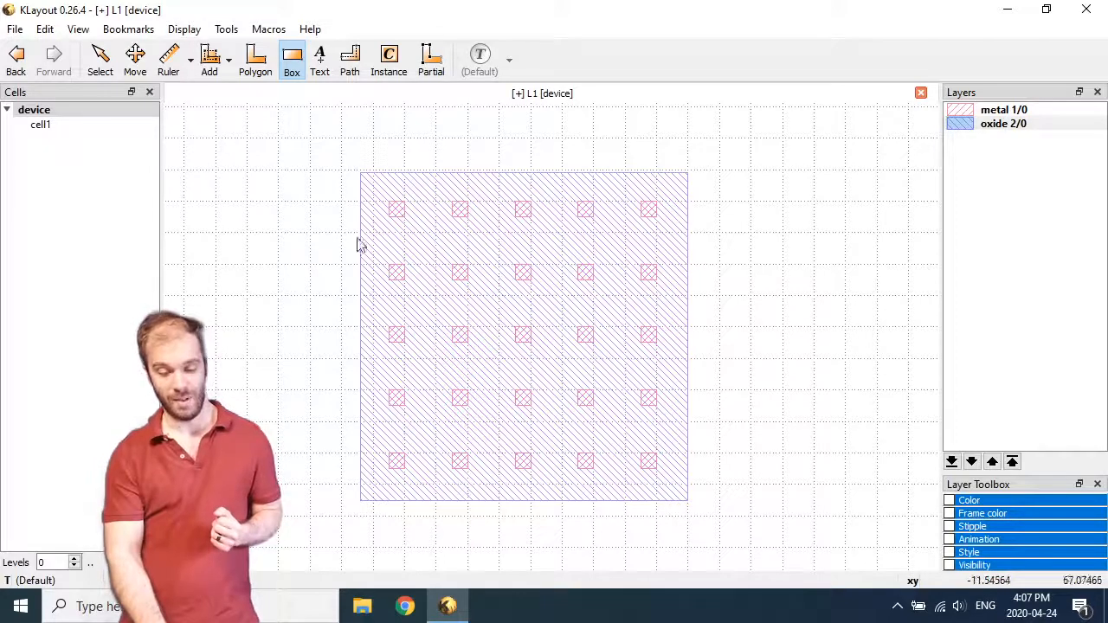
pyautogui.moveTo(398, 217)
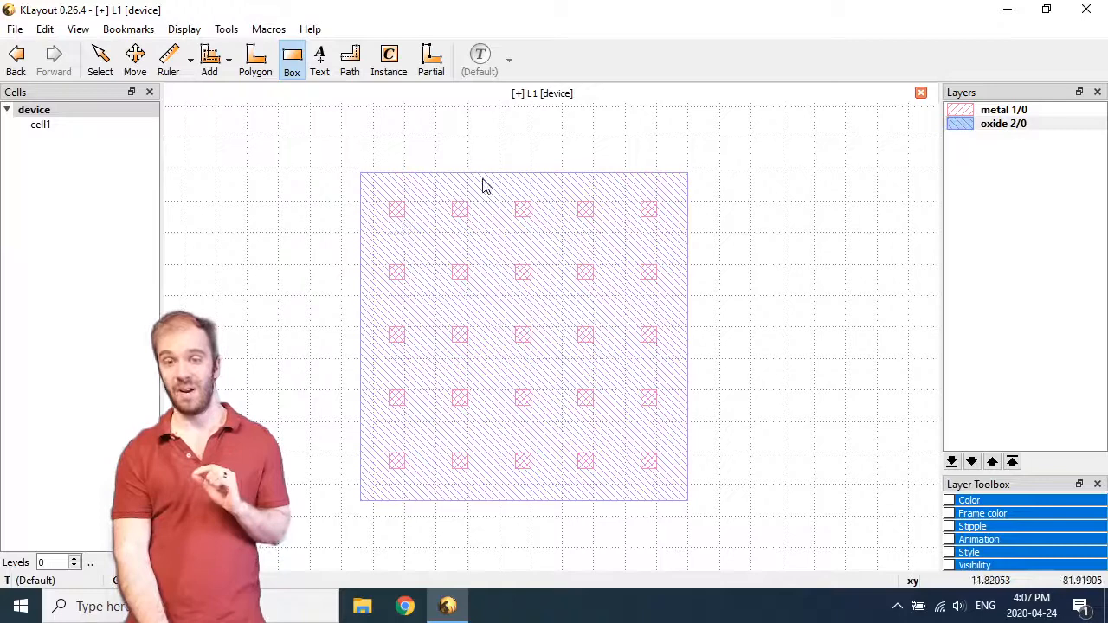
pyautogui.moveTo(655, 193)
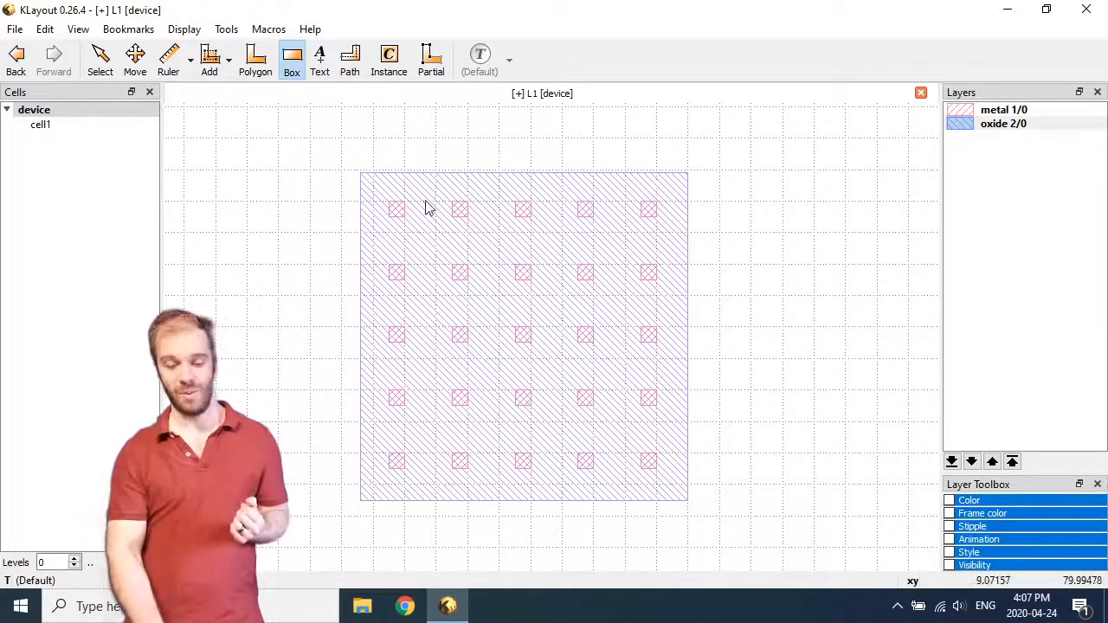
pyautogui.moveTo(399, 216)
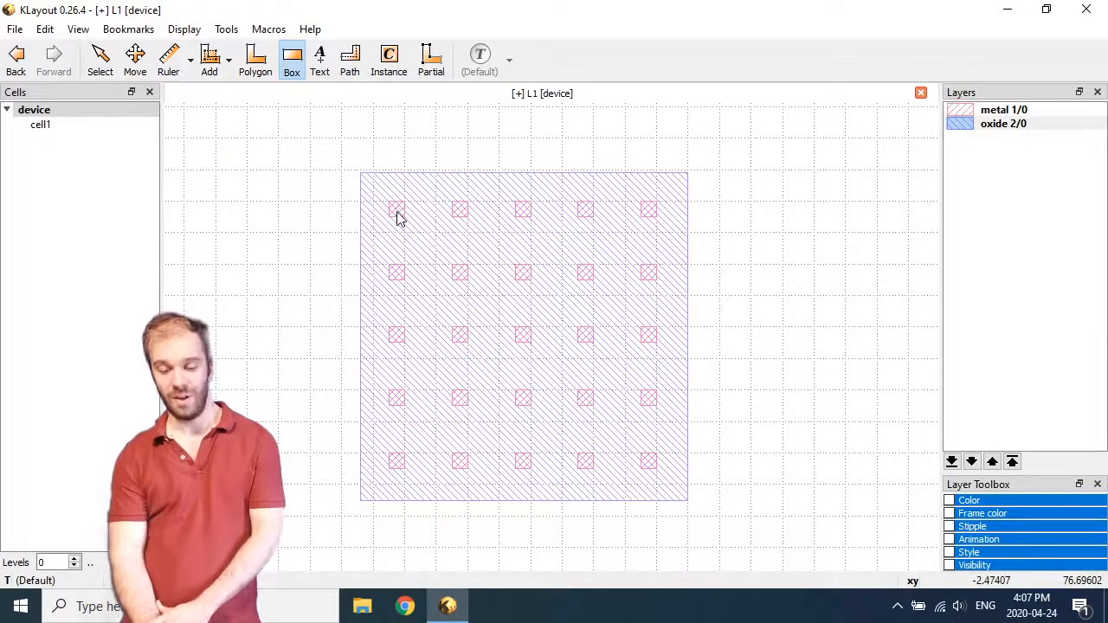
# Step: Select everything in device and flatten the cell1 array across all hierarchy levels
pyautogui.click(101, 61)
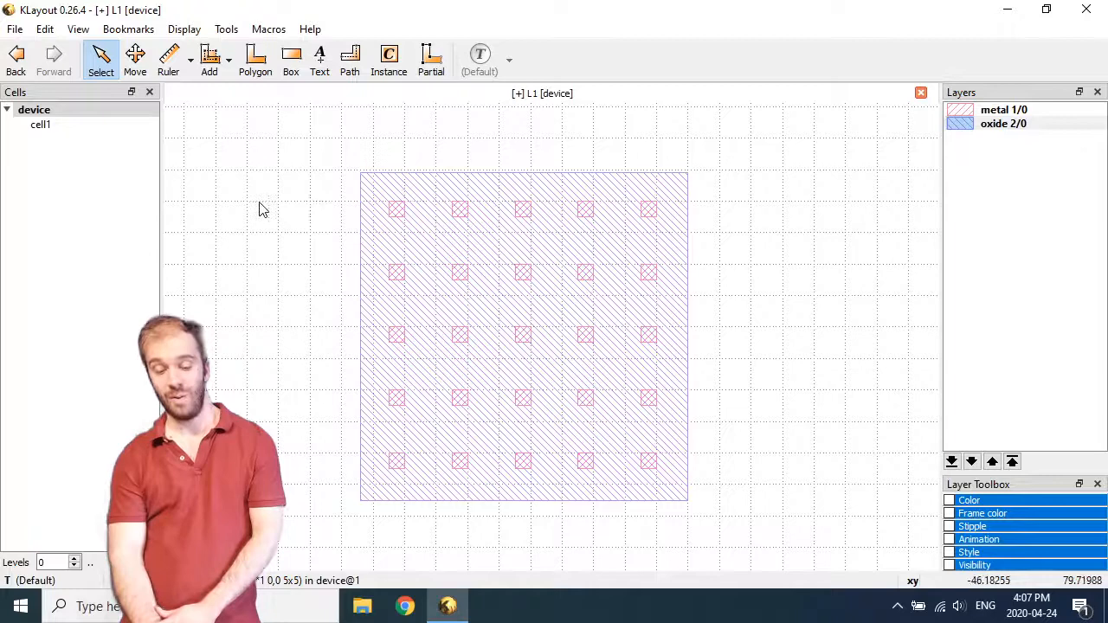
pyautogui.moveTo(305, 206); pyautogui.dragTo(679, 485)
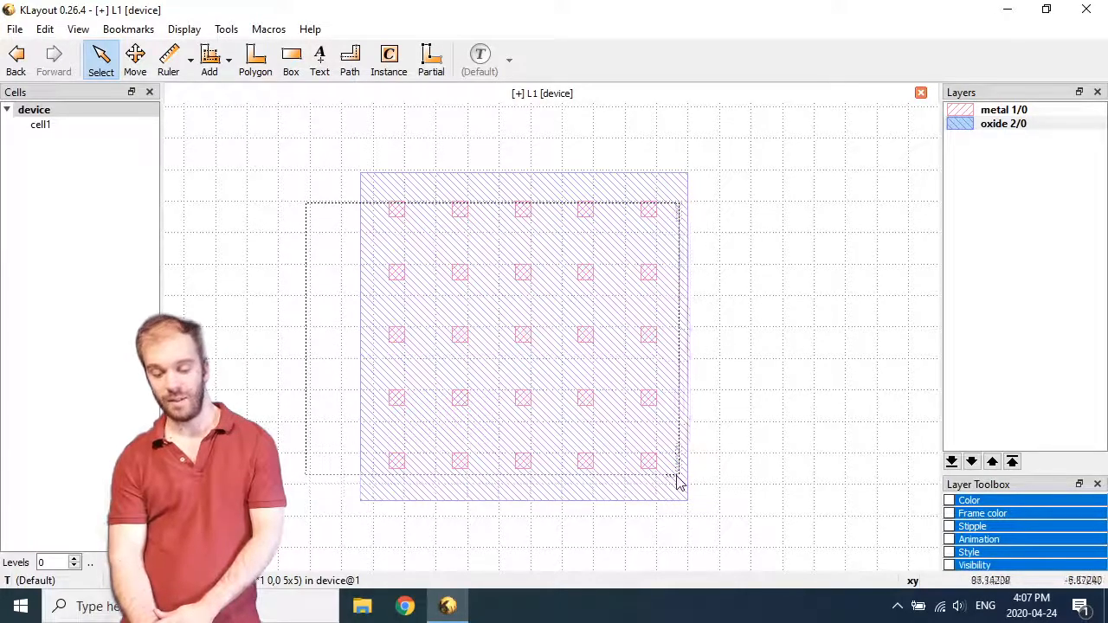
pyautogui.click(45, 27)
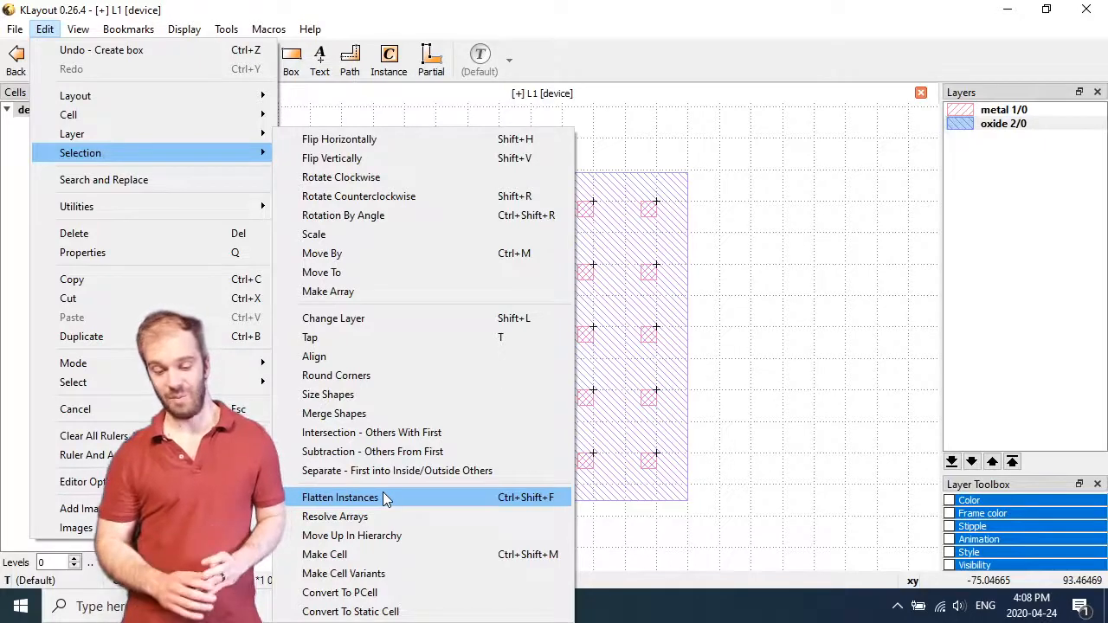
pyautogui.click(340, 497)
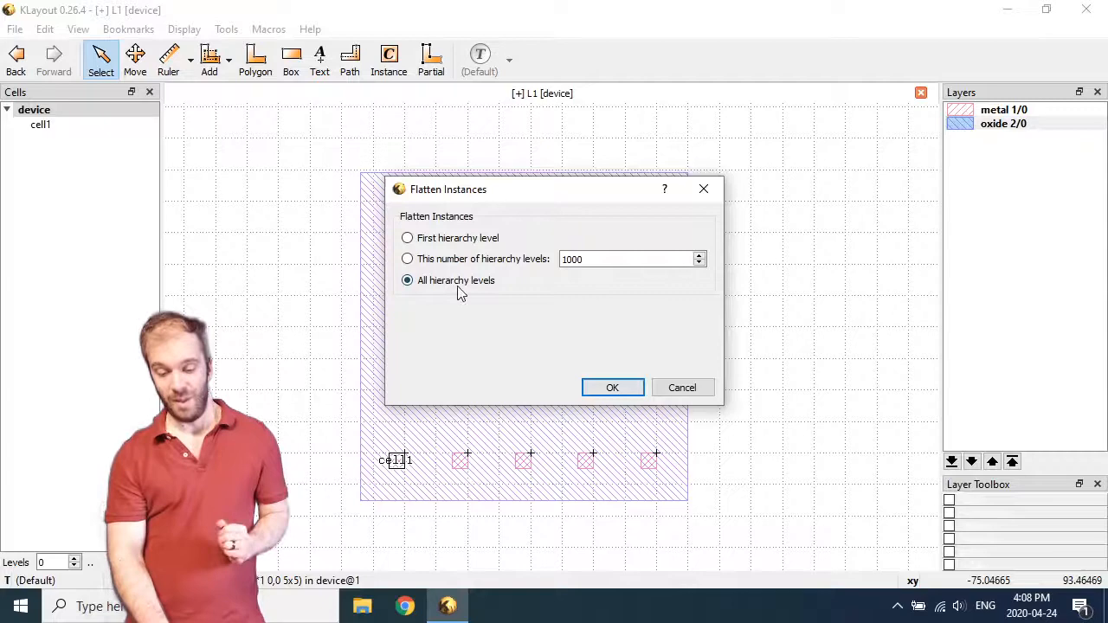
pyautogui.moveTo(613, 388)
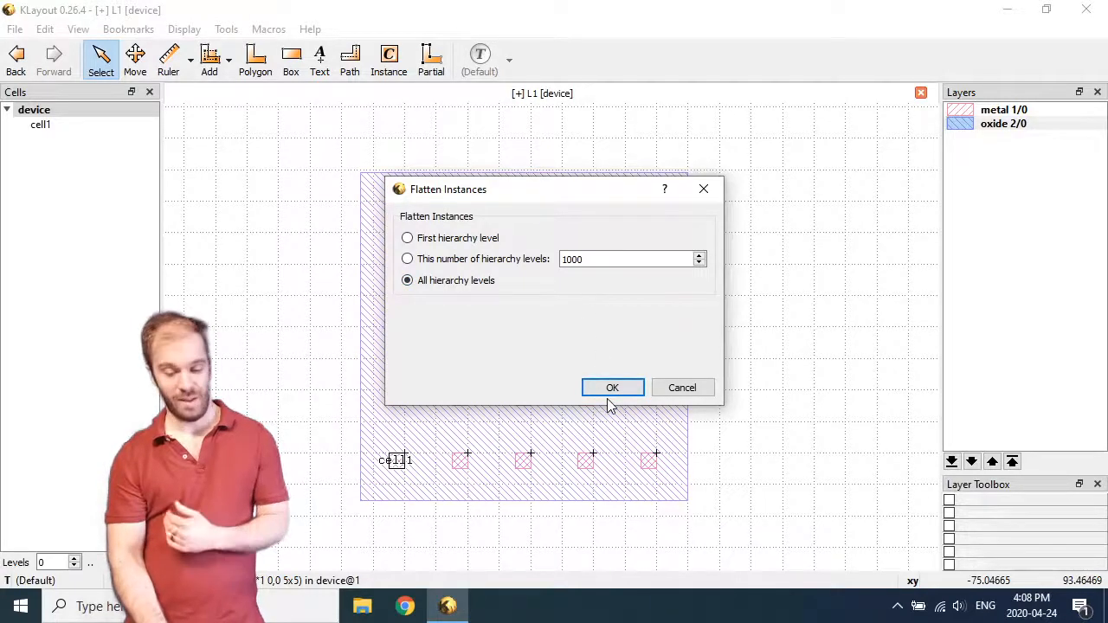
pyautogui.click(613, 388)
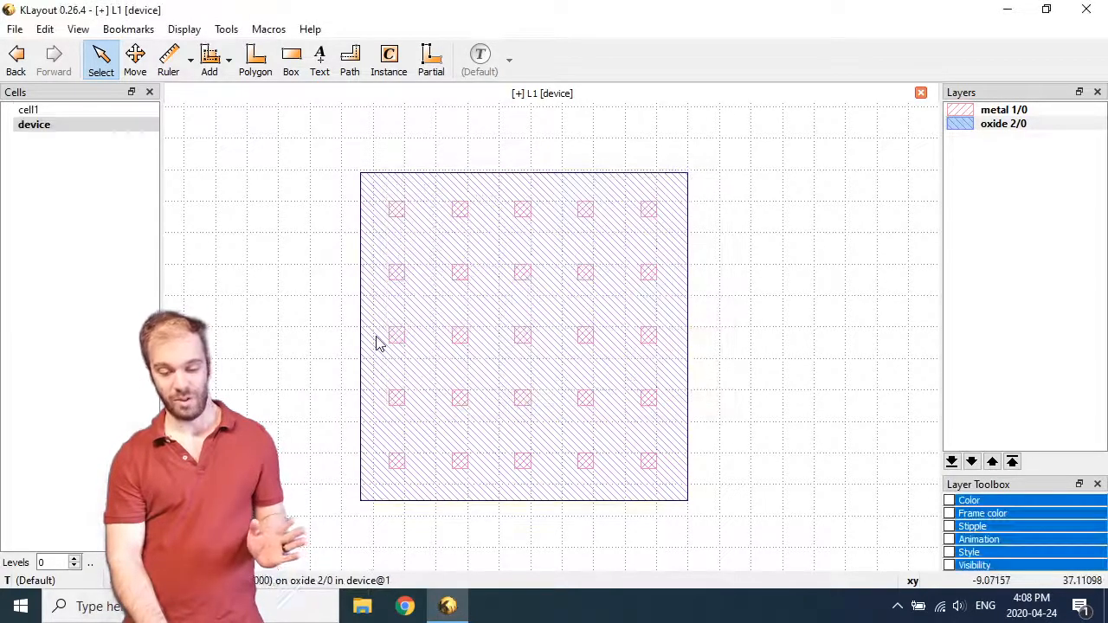
pyautogui.click(35, 125)
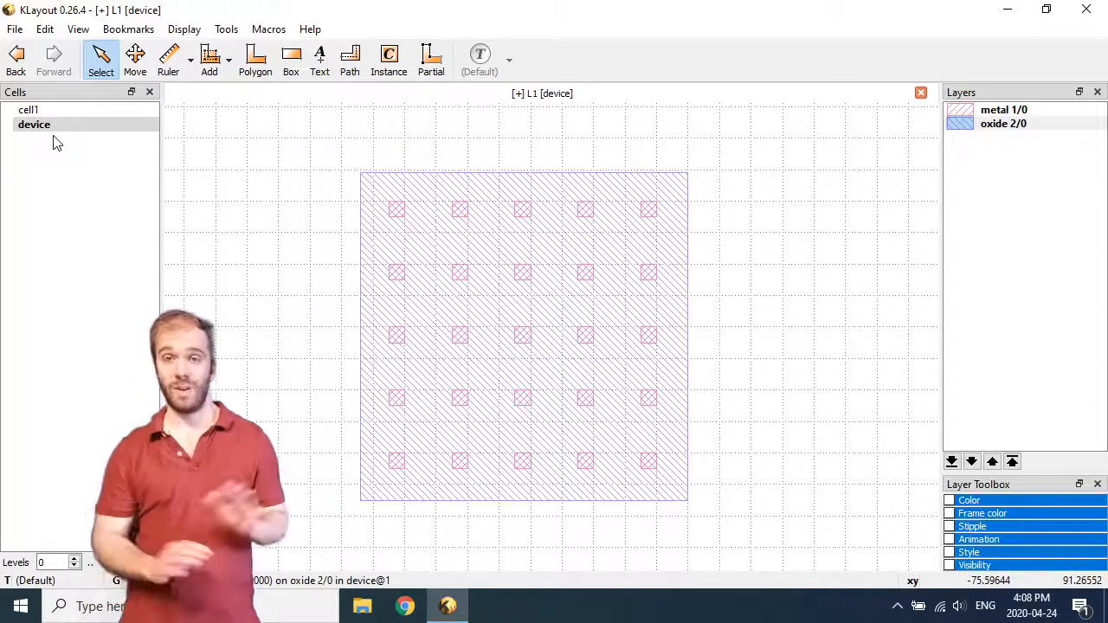
pyautogui.moveTo(396, 211)
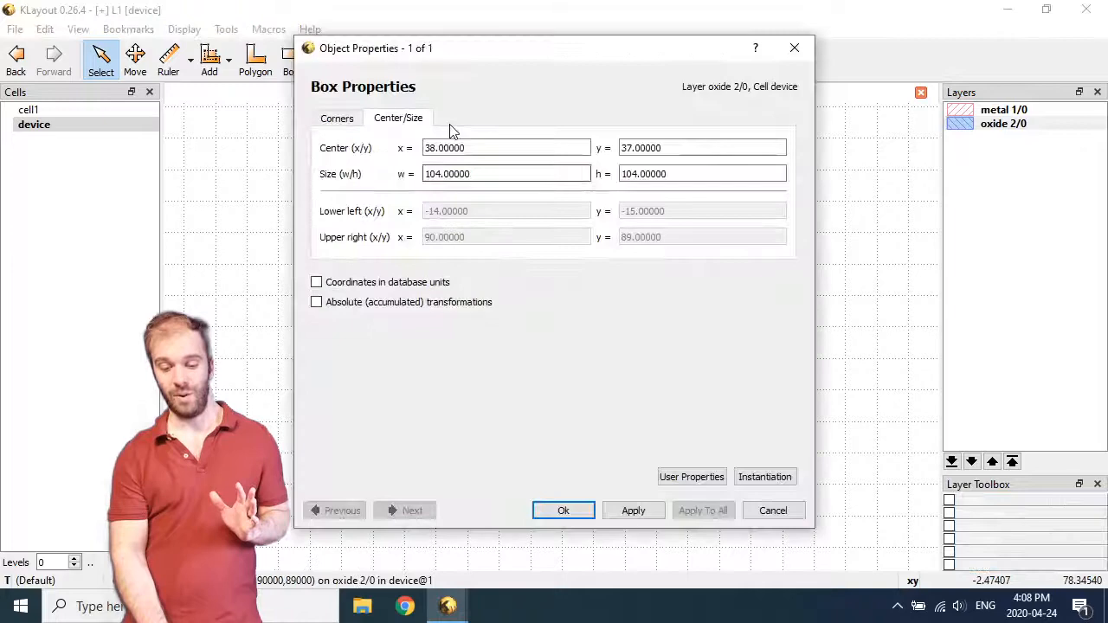
# Step: Subtract the metal squares from the oxide box, leaving a single 114-point oxide polygon
pyautogui.click(563, 509)
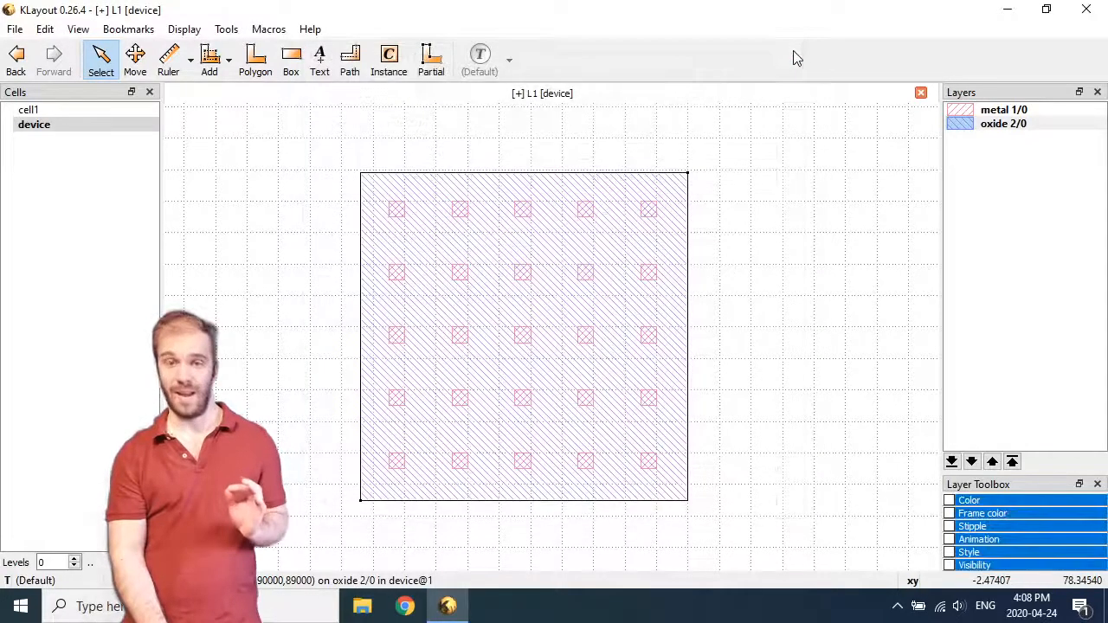
pyautogui.moveTo(251, 194)
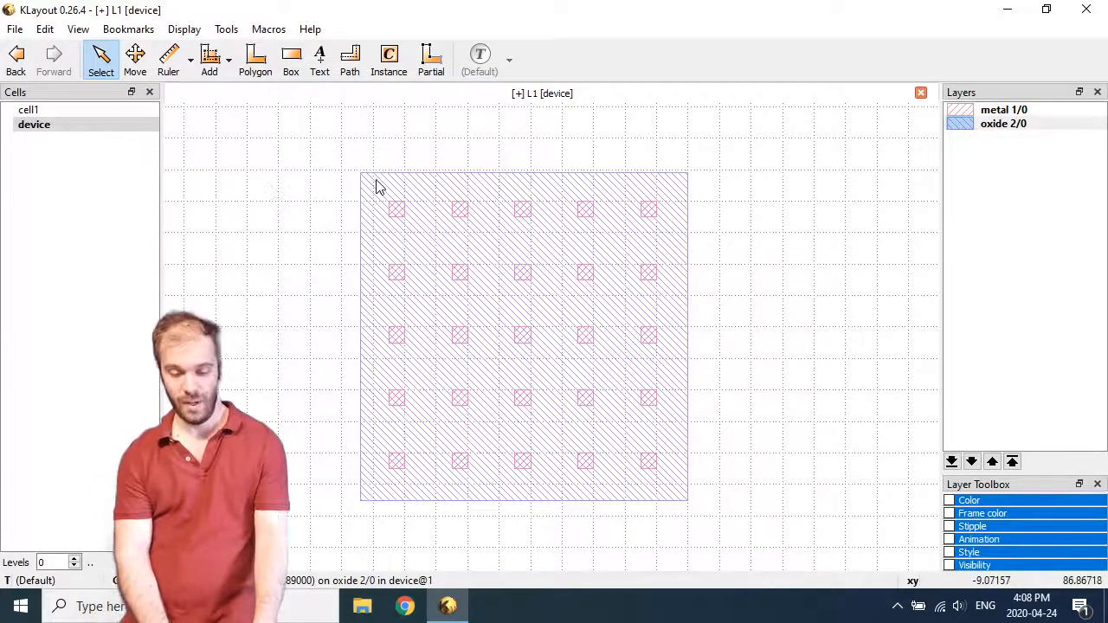
pyautogui.moveTo(378, 187); pyautogui.dragTo(666, 481)
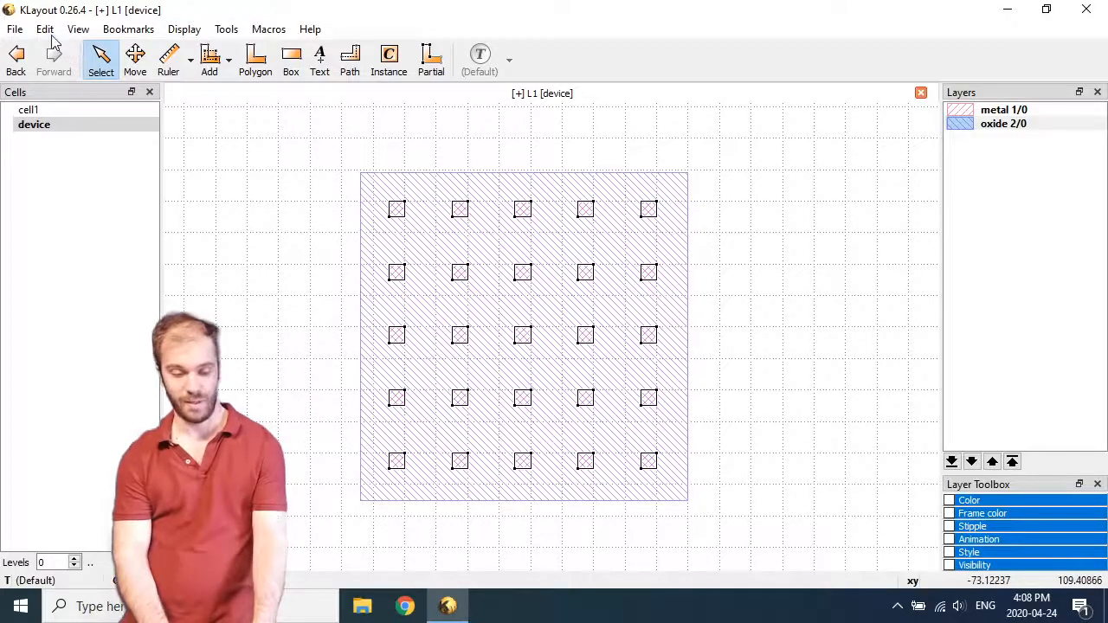
pyautogui.click(45, 28)
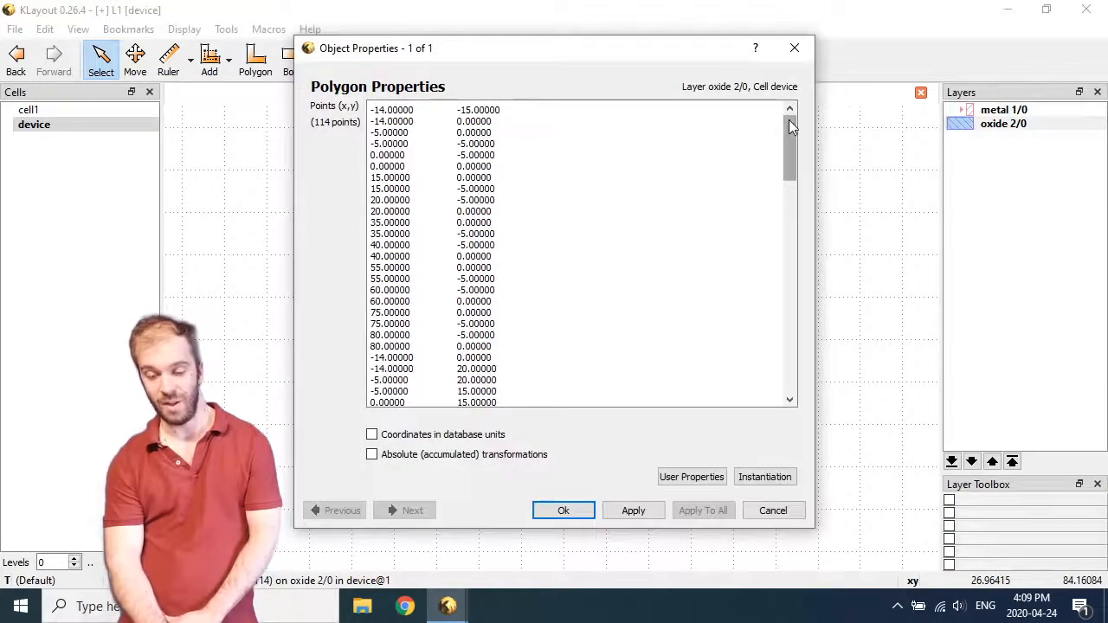
pyautogui.scroll(-3)
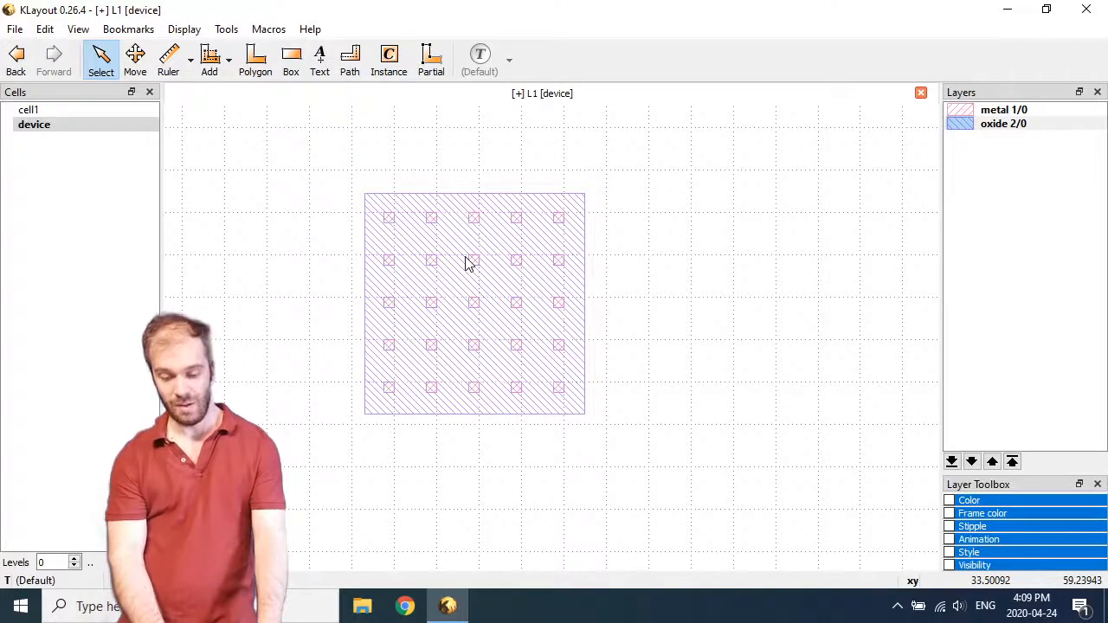
# Step: Show cell1 as the new top cell from the Cells panel
pyautogui.click(7, 110)
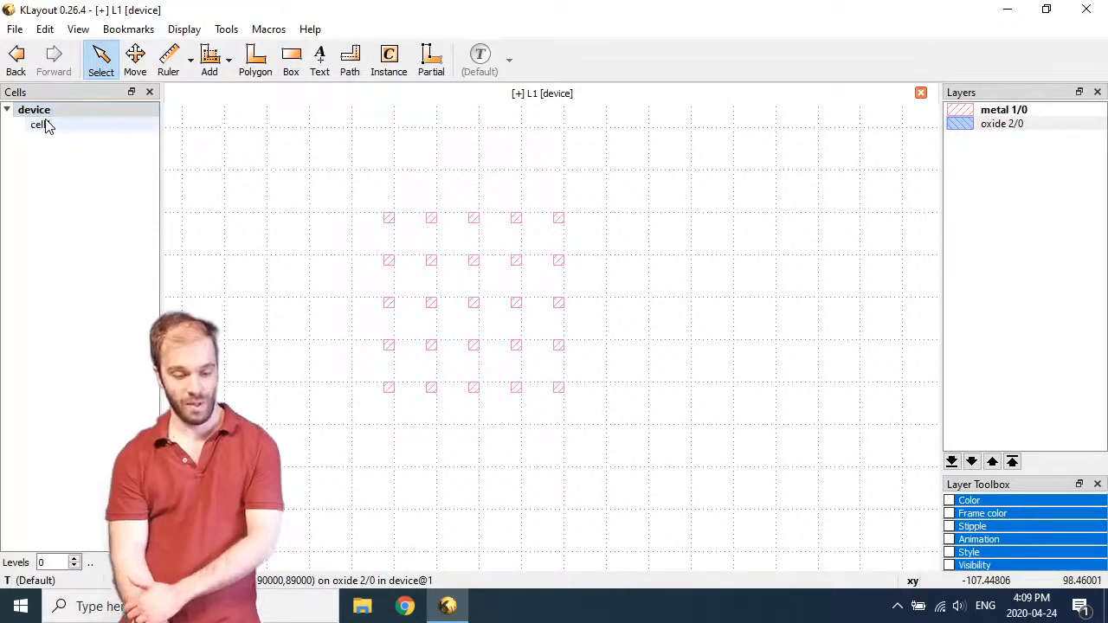
pyautogui.rightClick(38, 125)
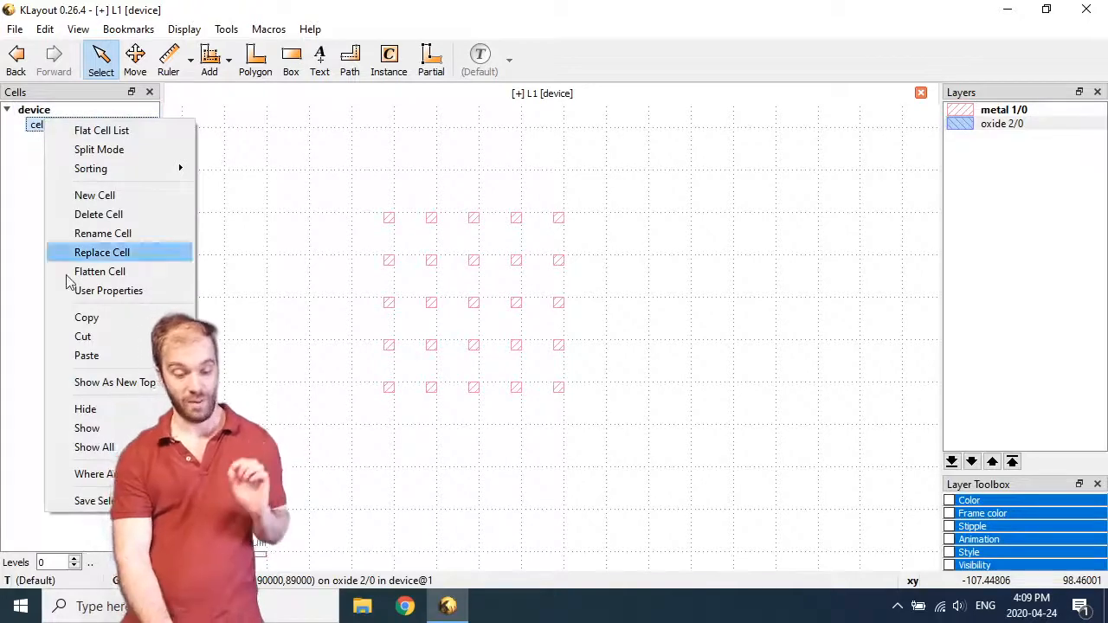
pyautogui.moveTo(115, 383)
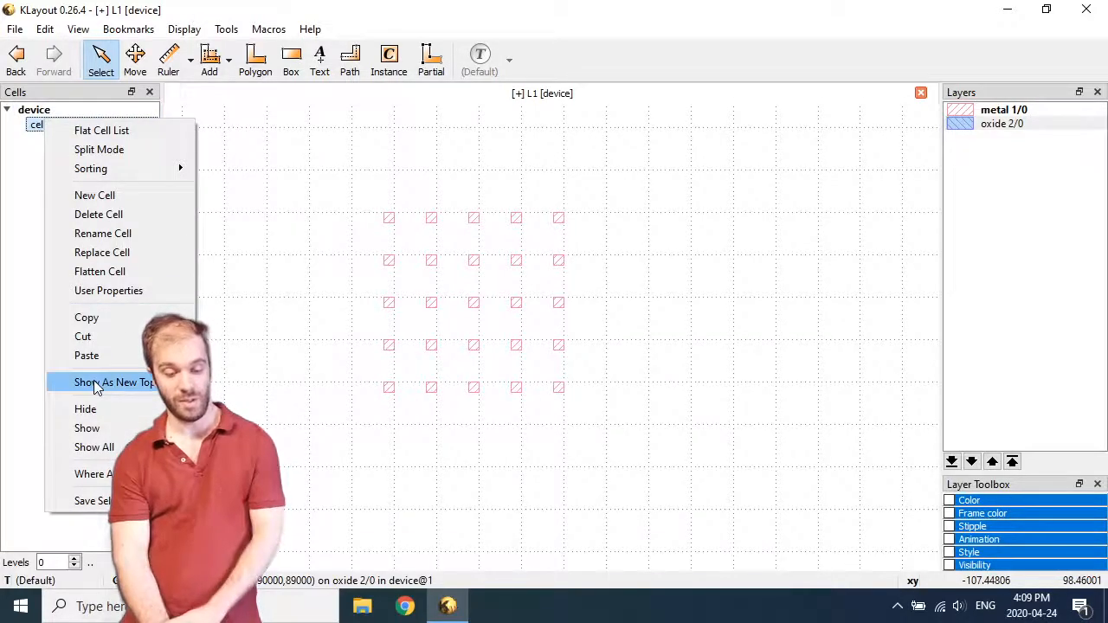
pyautogui.click(115, 383)
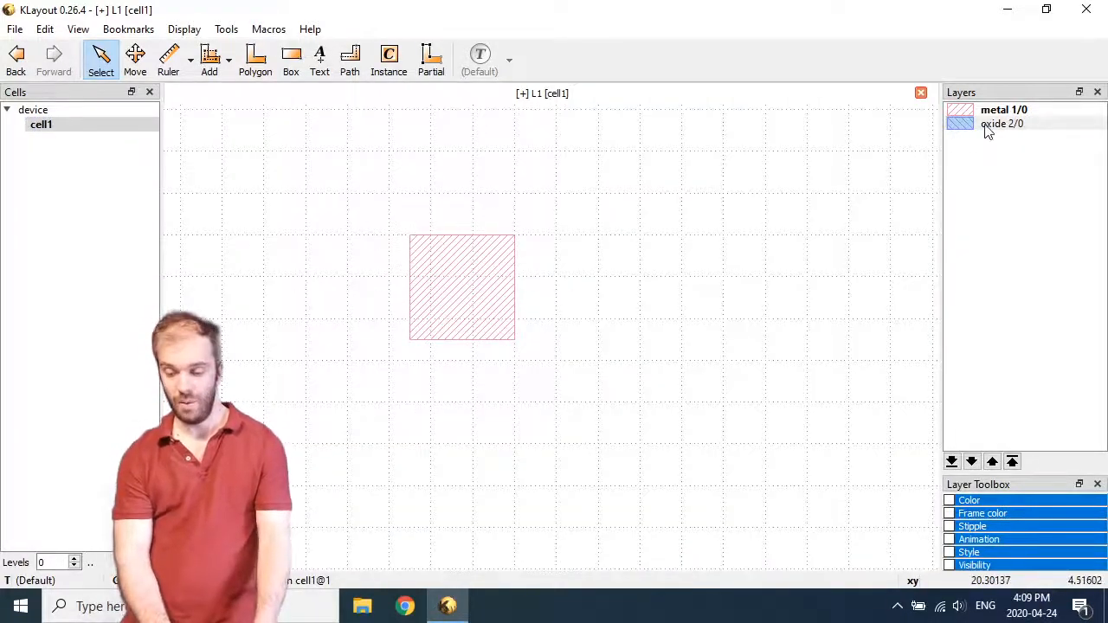
pyautogui.click(291, 59)
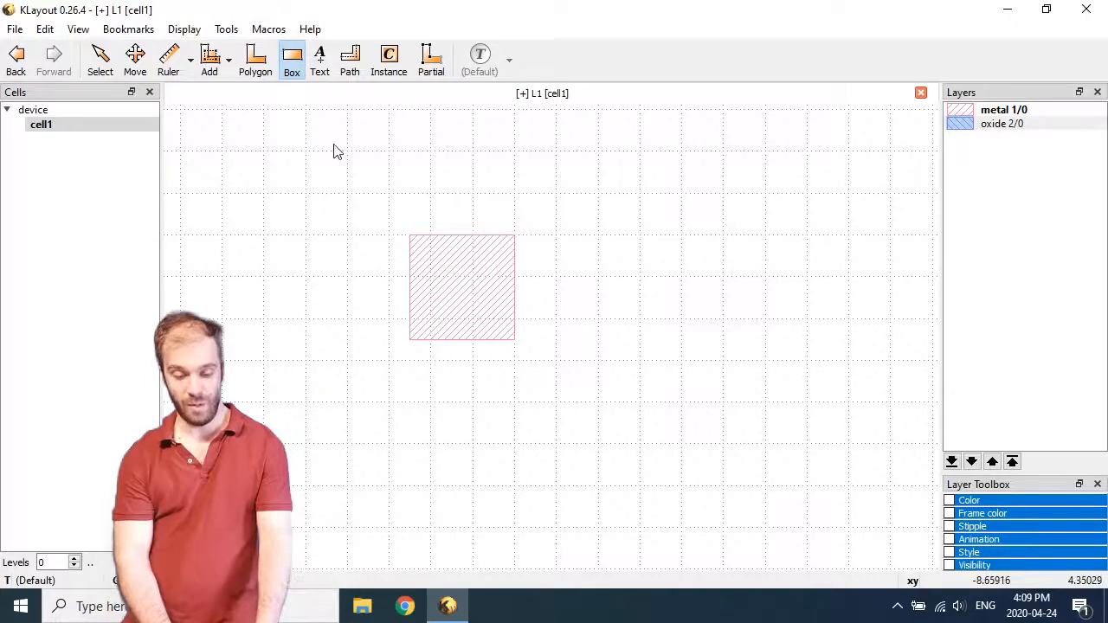
# Step: Draw a 13×13 box in cell1 around the small square, sized through Box Properties
pyautogui.moveTo(328, 154); pyautogui.dragTo(599, 425)
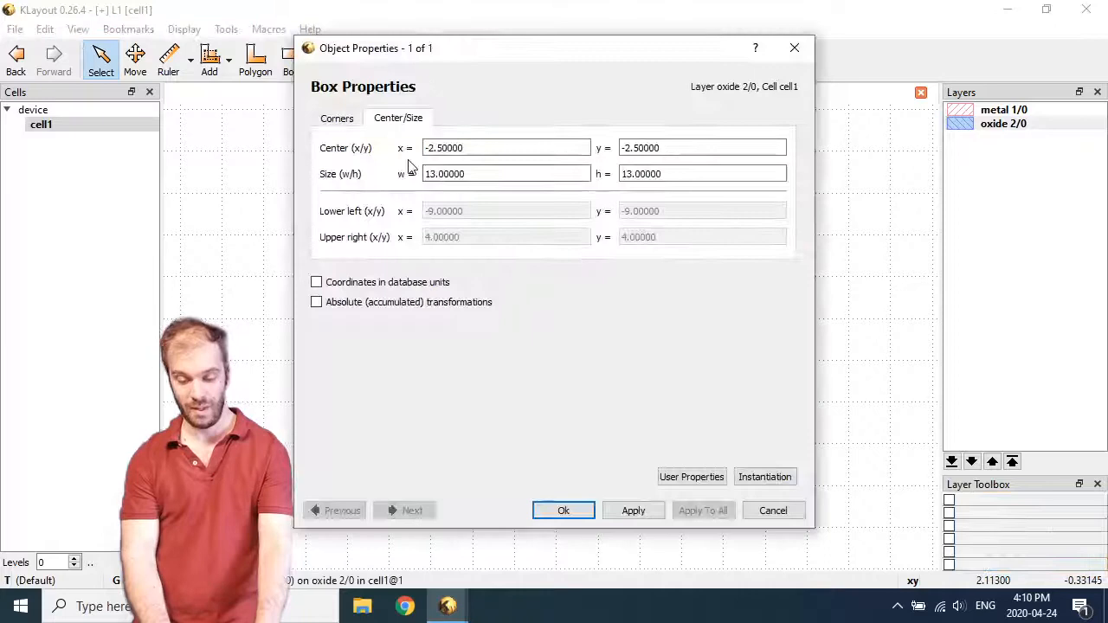
pyautogui.click(505, 173)
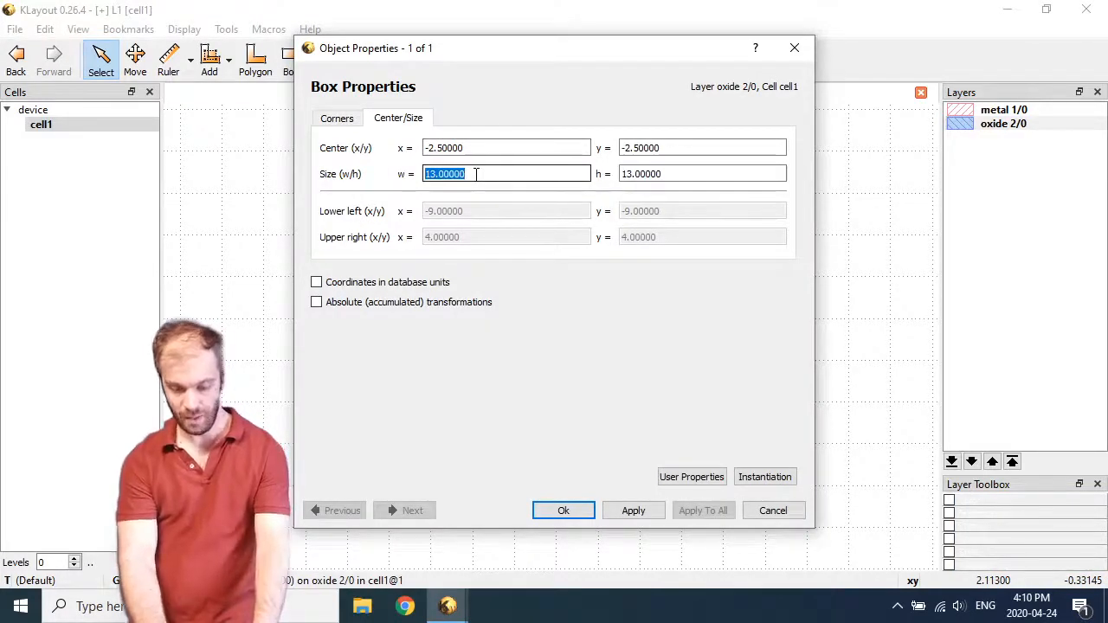
pyautogui.click(563, 509)
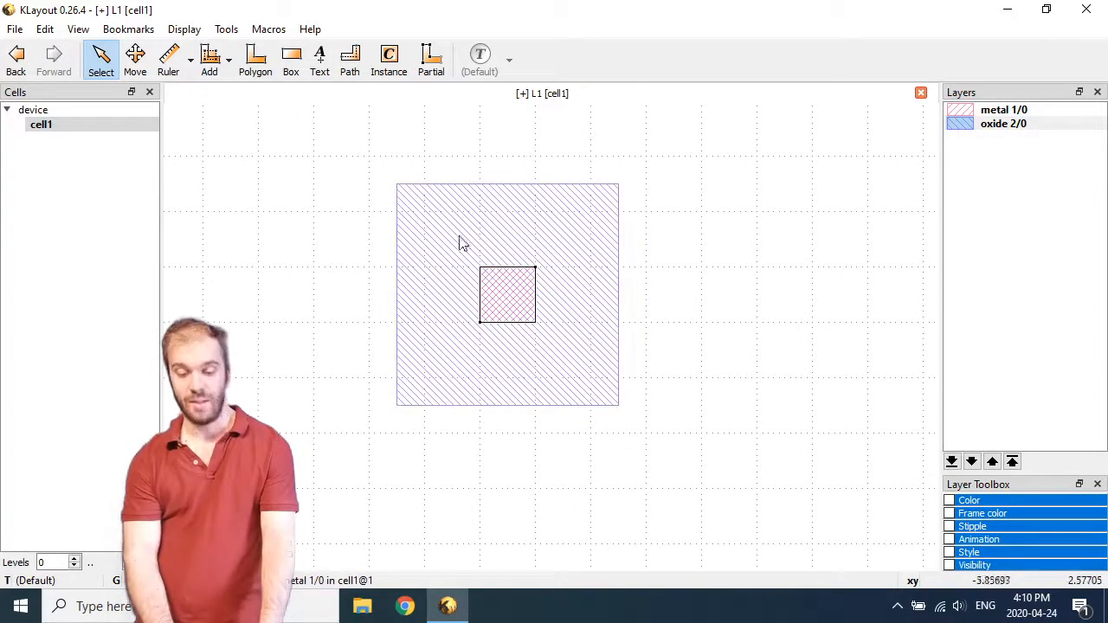
pyautogui.moveTo(510, 211)
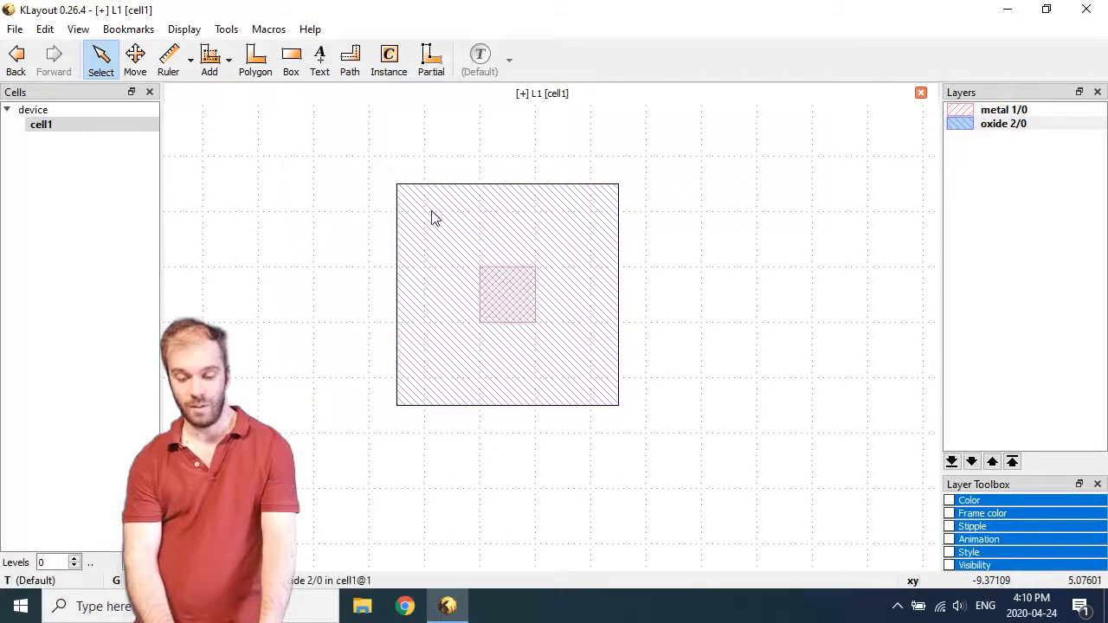
# Step: Subtract the small square from the new box and toggle layer visibility to check the opening
pyautogui.click(45, 28)
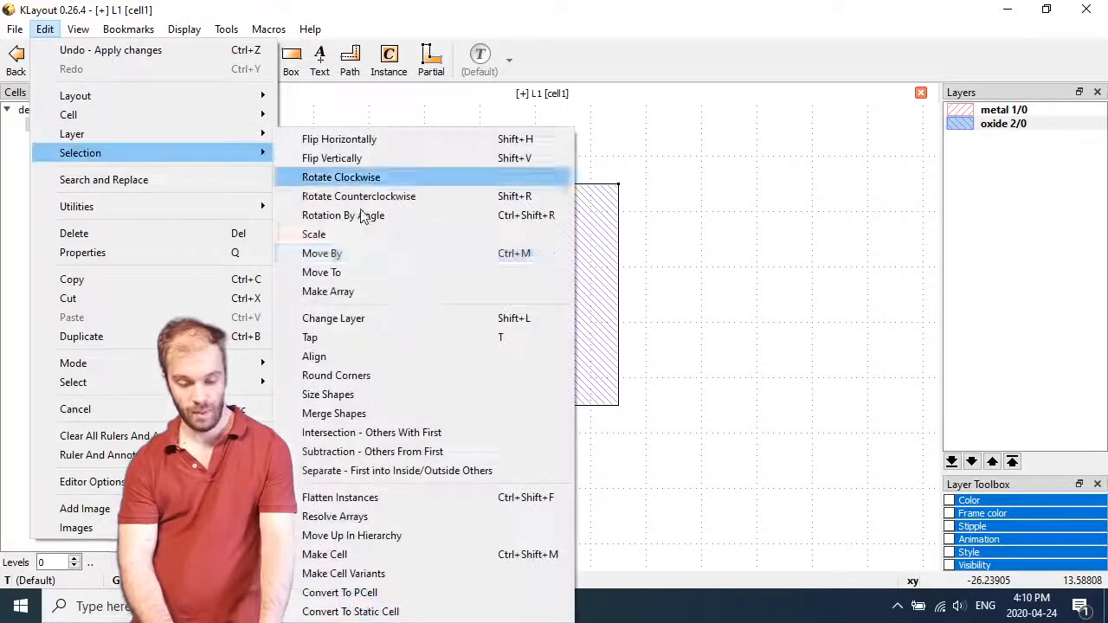
pyautogui.click(340, 176)
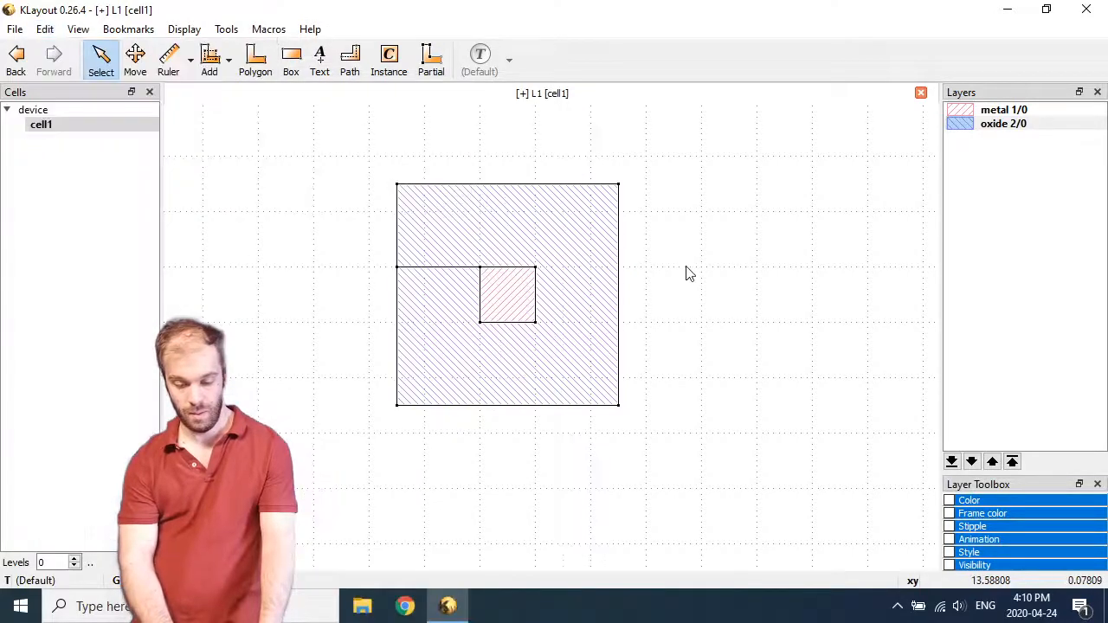
pyautogui.click(1004, 109)
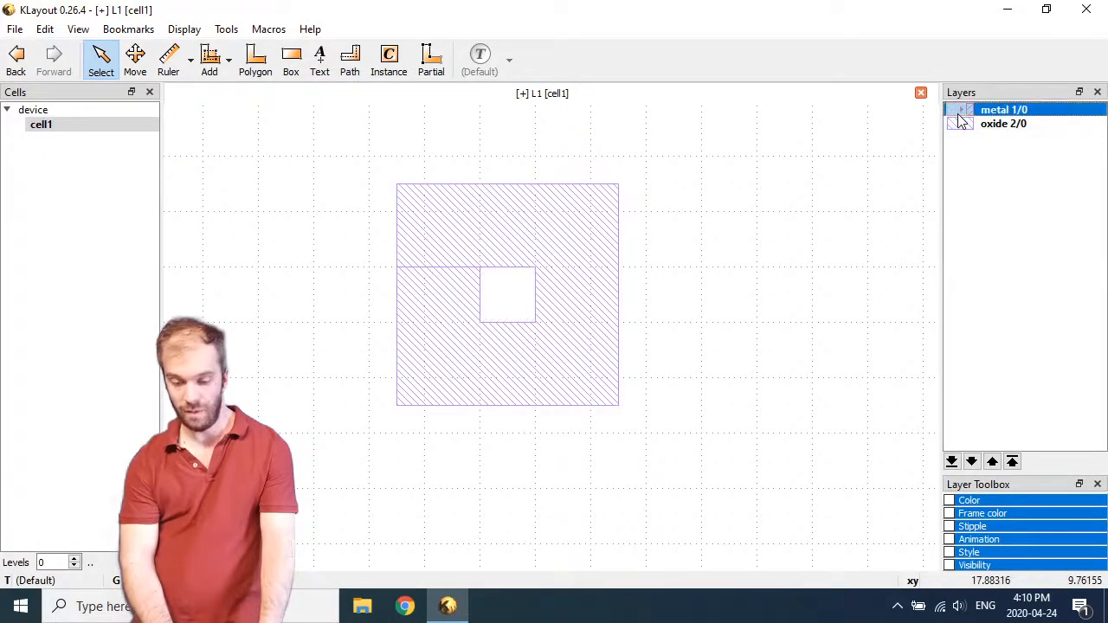
pyautogui.click(959, 109)
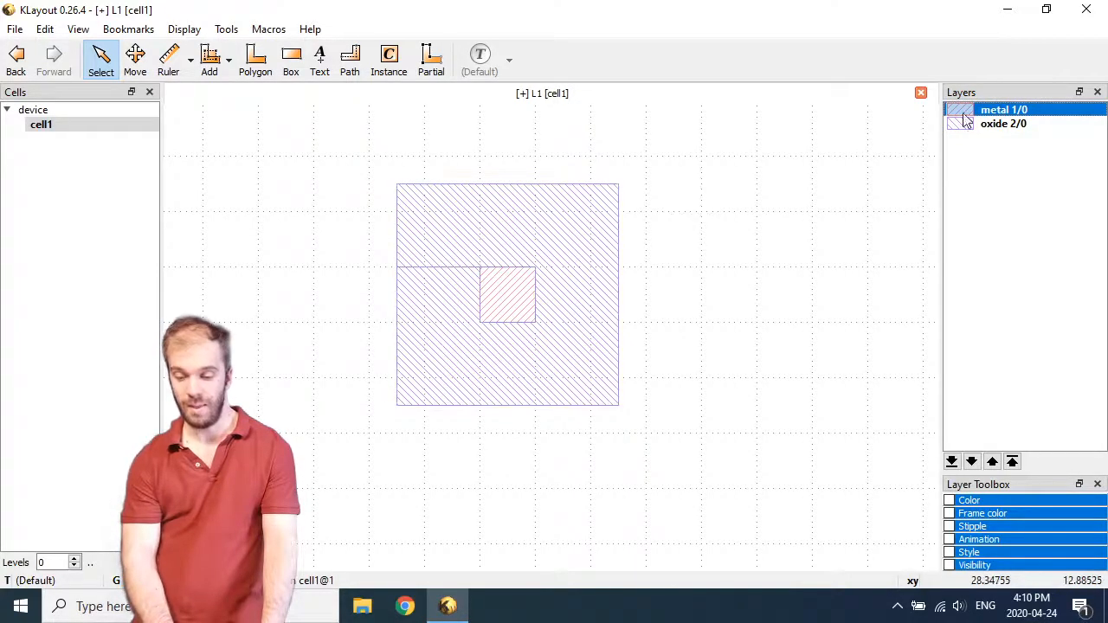
pyautogui.click(960, 109)
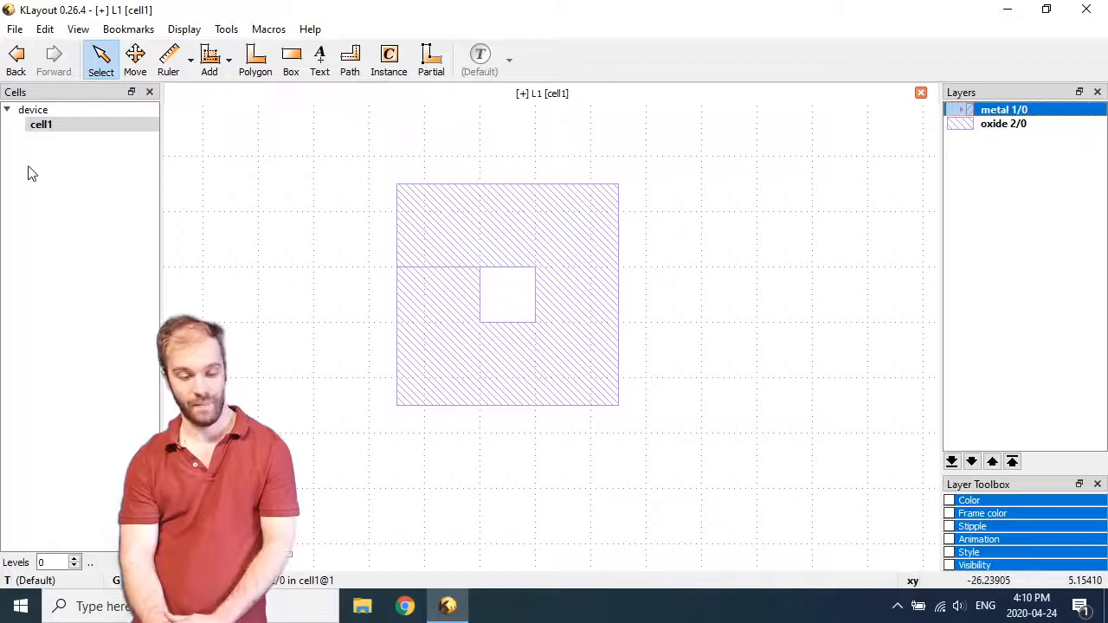
# Step: Show device as top cell again, now 25 squares each with its cut-out box
pyautogui.rightClick(33, 109)
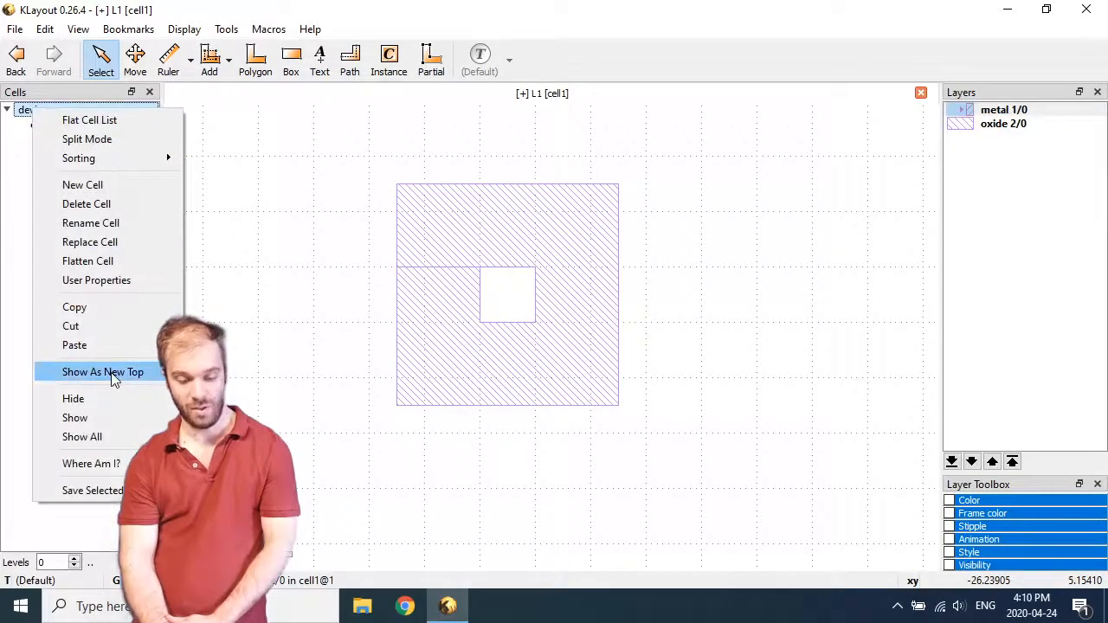
pyautogui.click(102, 371)
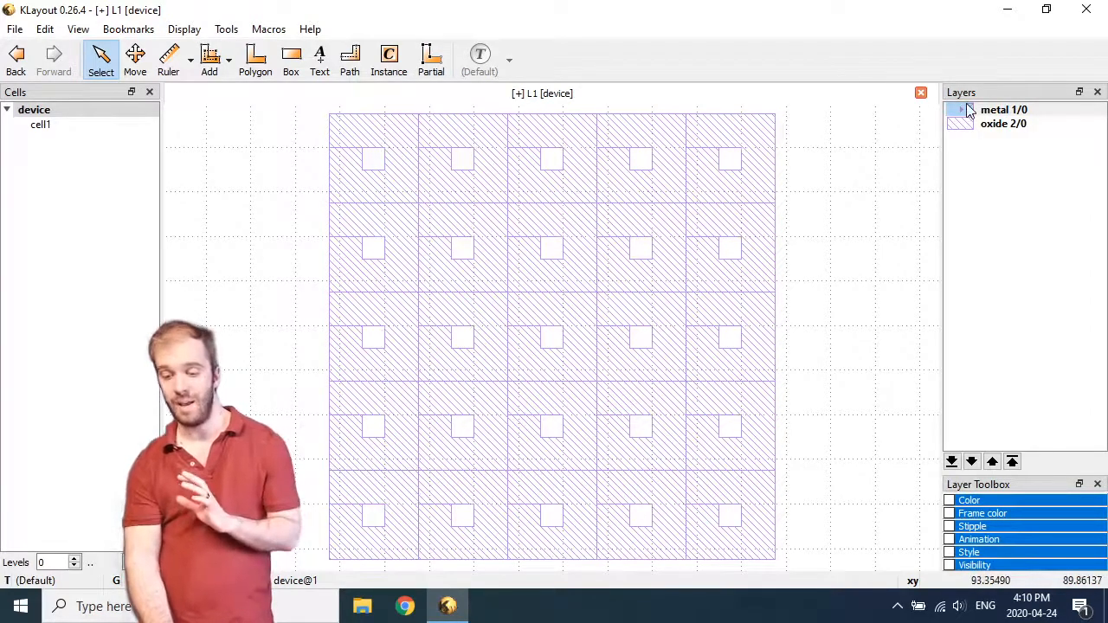
pyautogui.click(1004, 109)
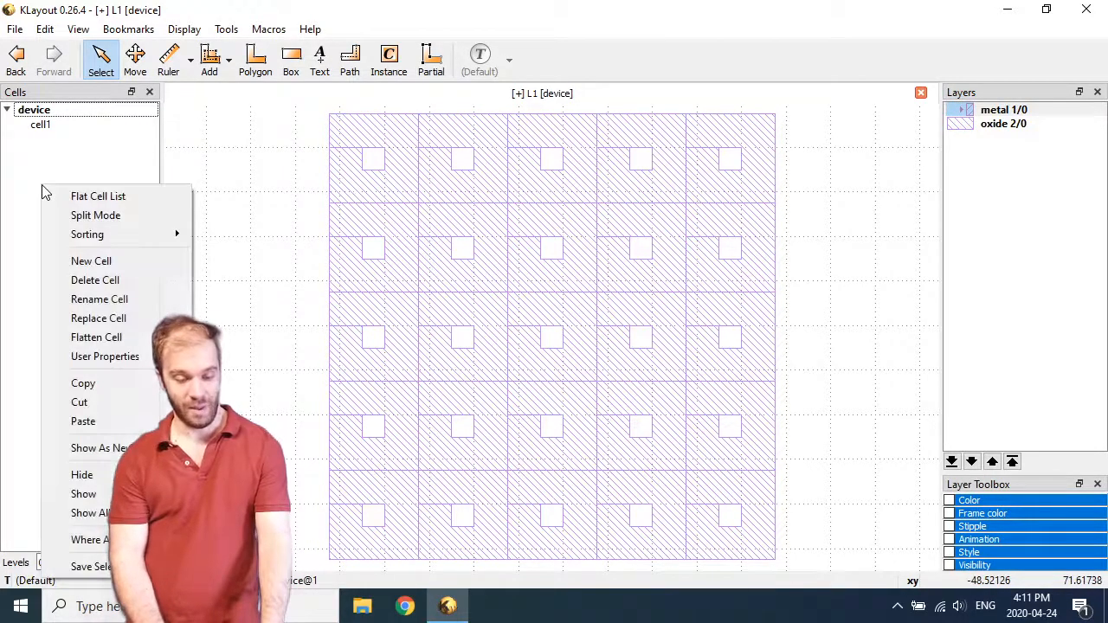
pyautogui.moveTo(45, 244)
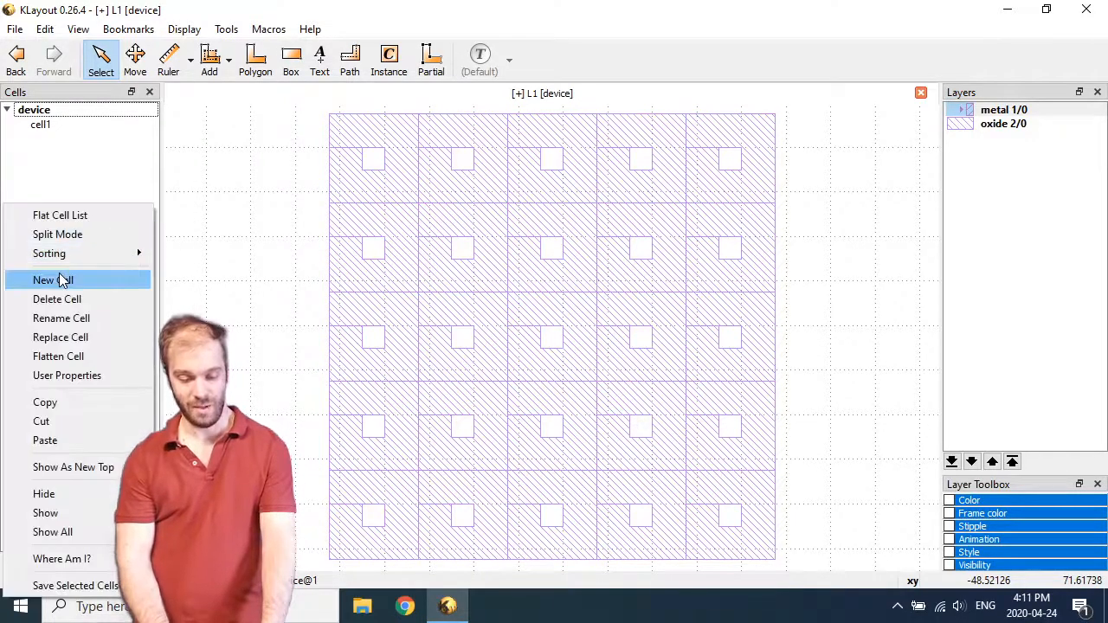
# Step: Create a new cell named chip
pyautogui.click(52, 281)
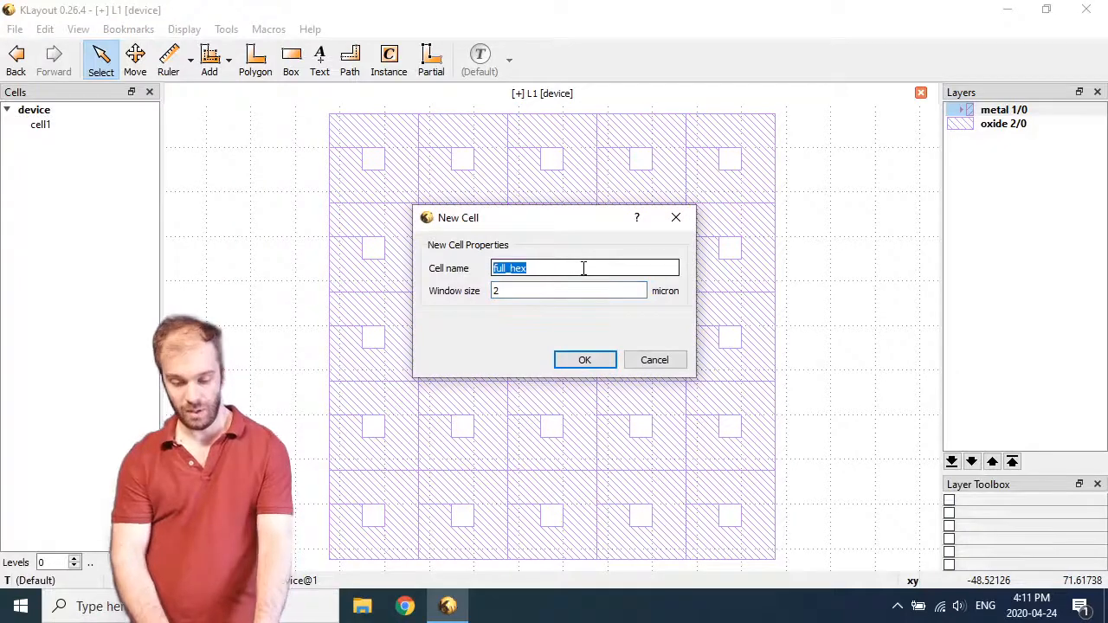
pyautogui.press('Delete')
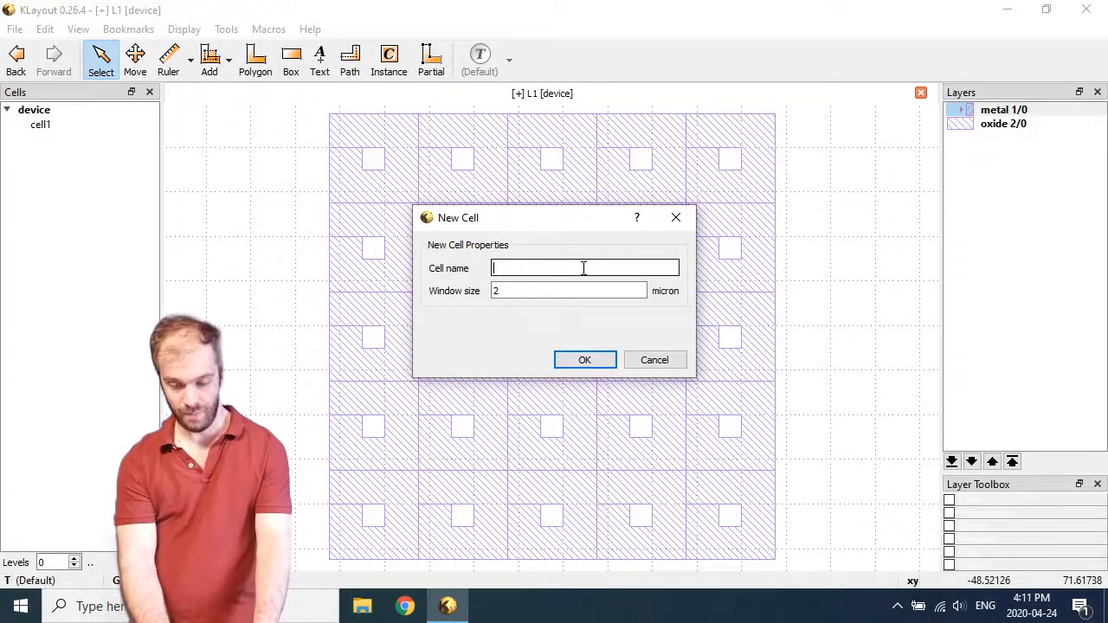
pyautogui.click(585, 359)
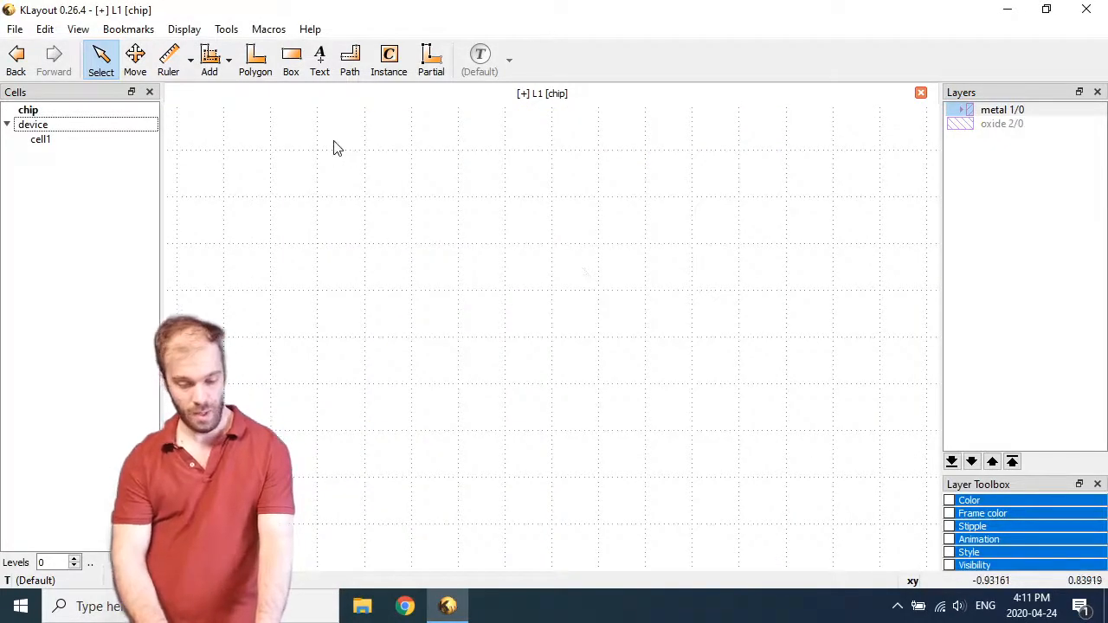
# Step: Place a 5×5 array of device instances with spacing 20 in chip
pyautogui.click(388, 60)
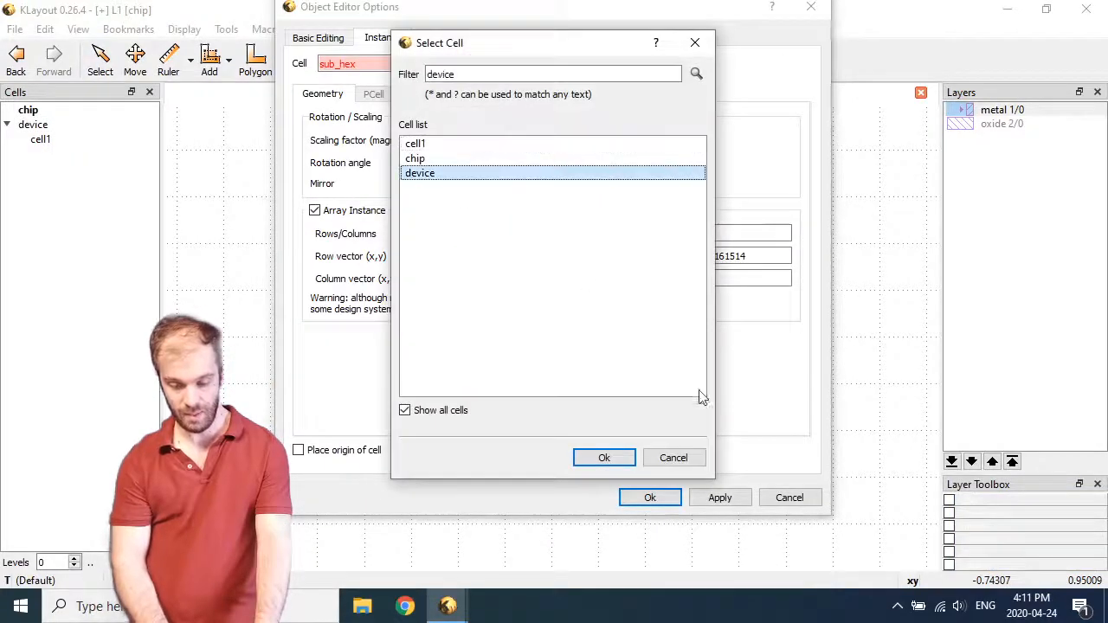
pyautogui.click(604, 458)
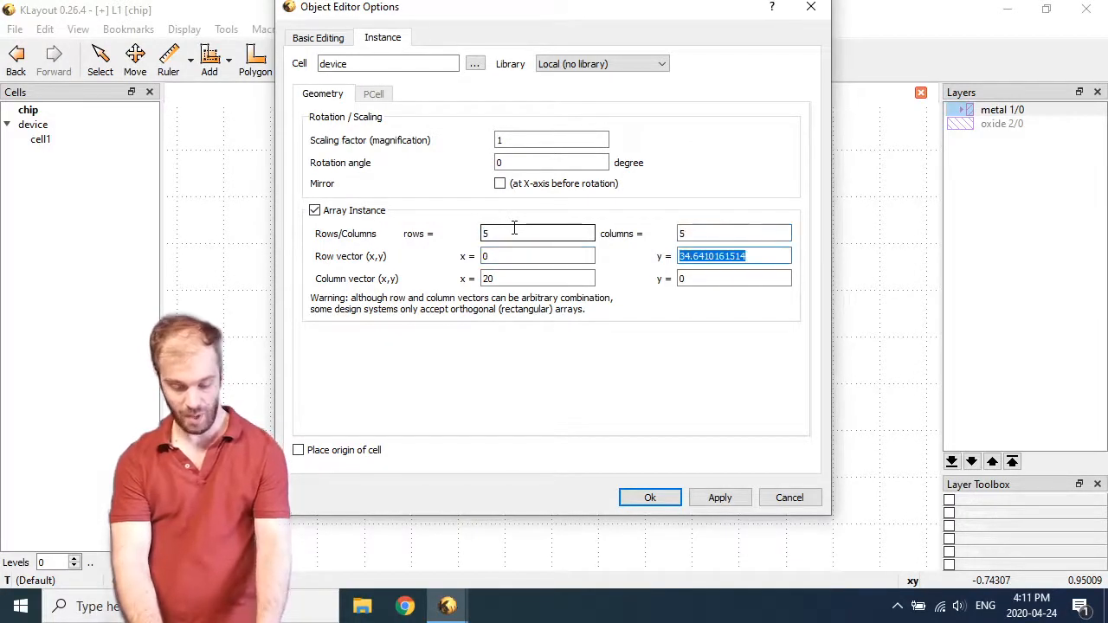
pyautogui.write('20')
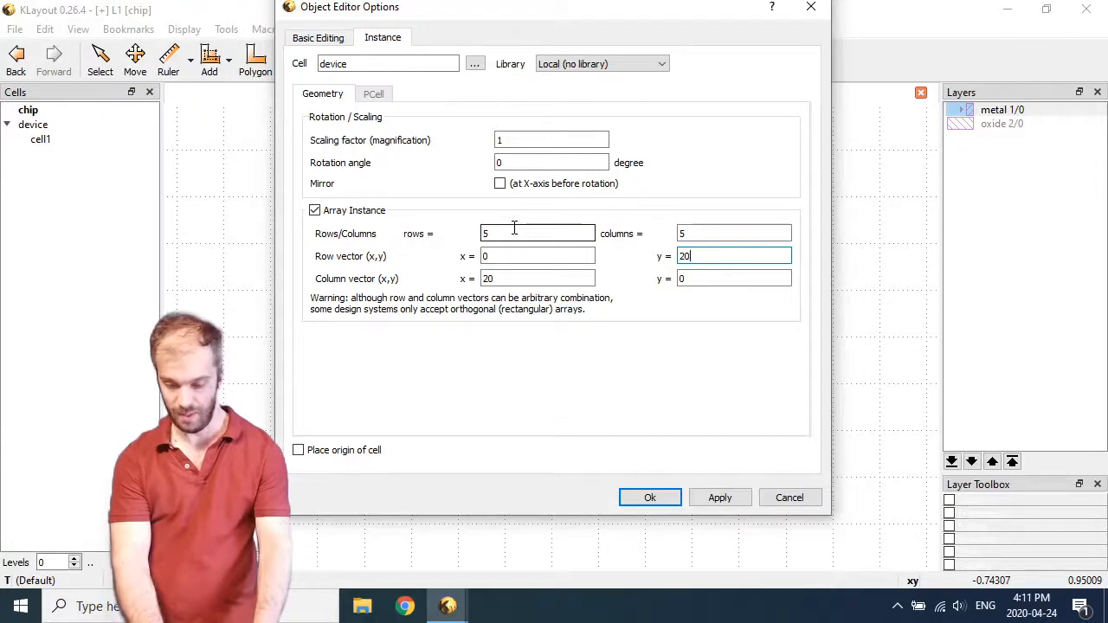
pyautogui.click(651, 497)
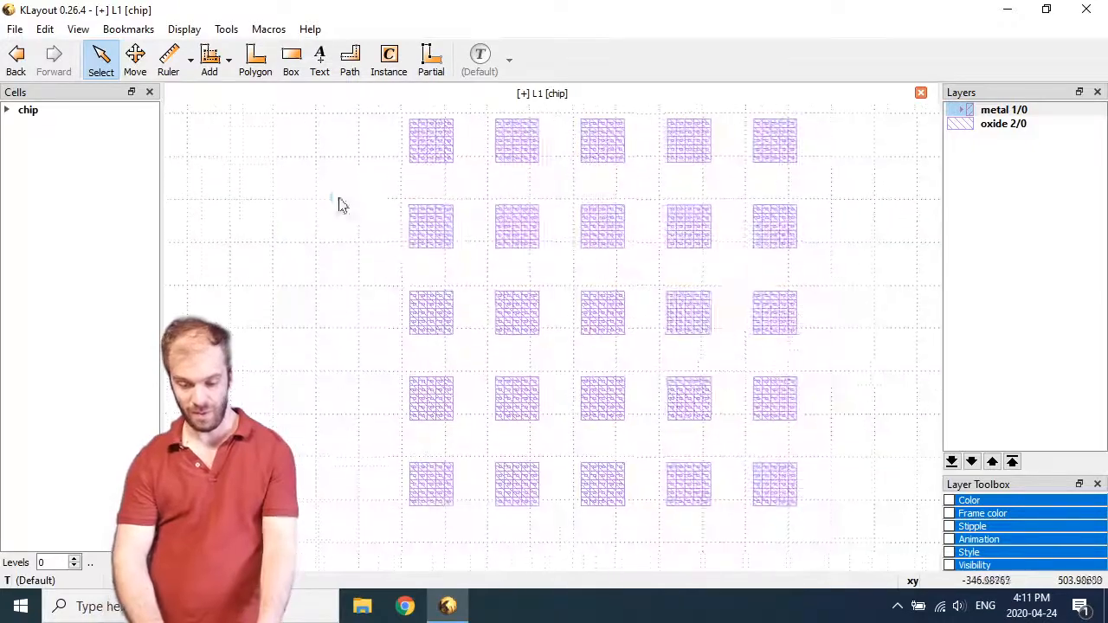
pyautogui.click(1004, 123)
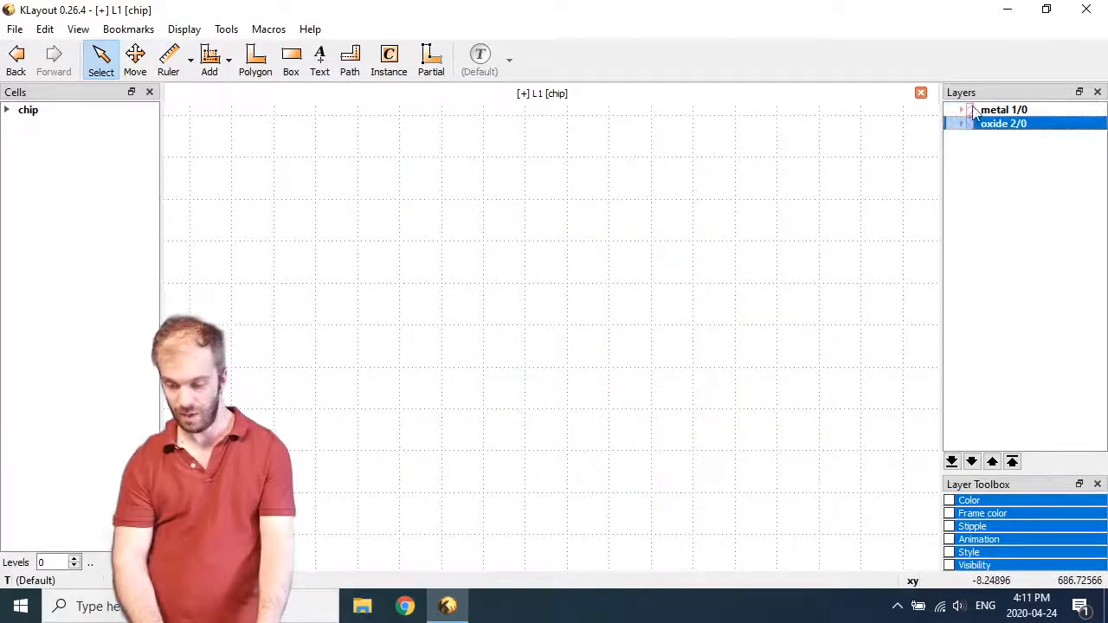
pyautogui.click(1004, 109)
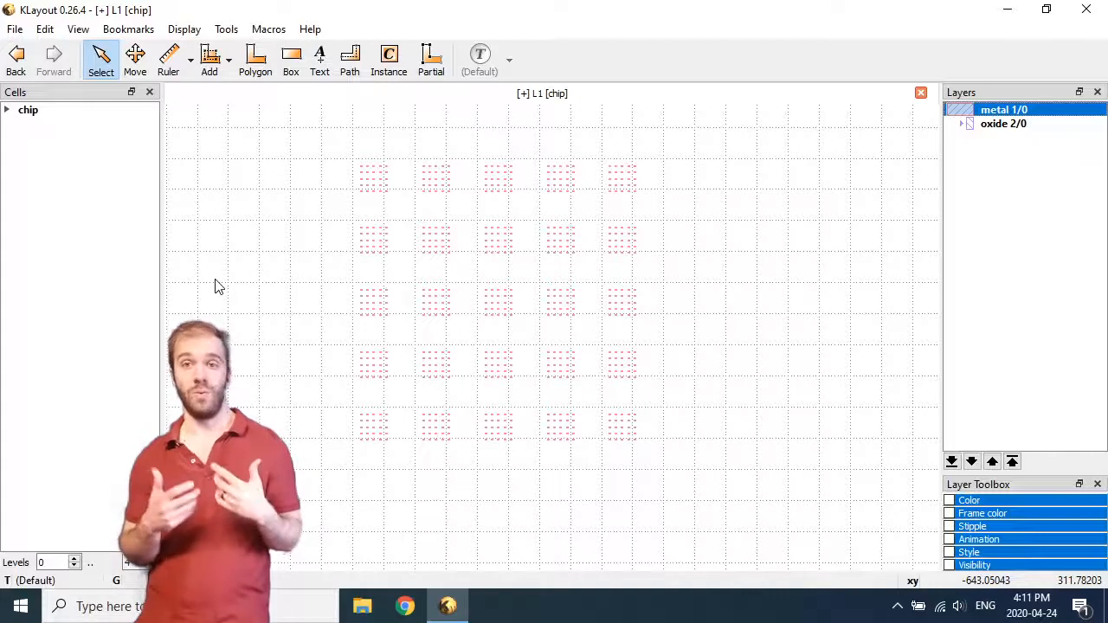
pyautogui.moveTo(518, 409)
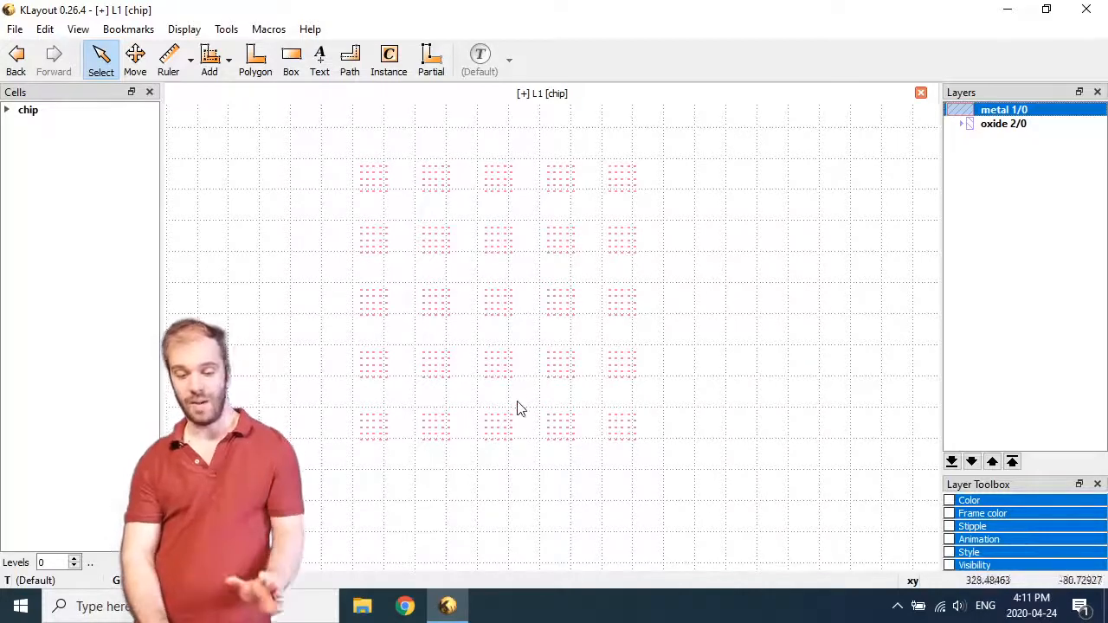
pyautogui.moveTo(552, 471)
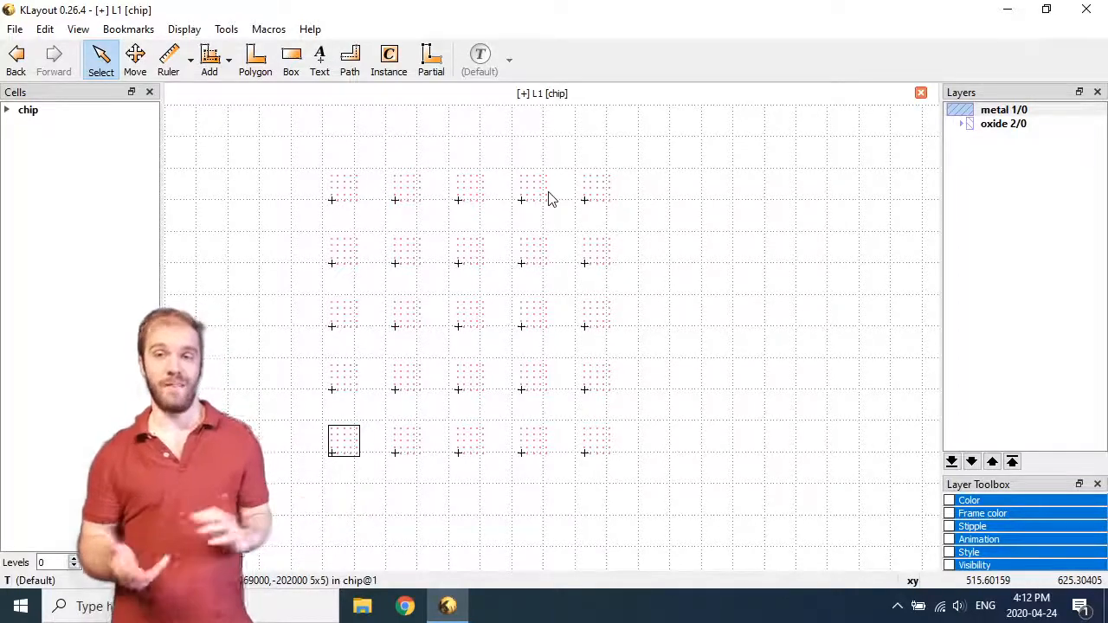
# Step: Copy the device cell and paste it as a deep copy, producing device$1 with subcells
pyautogui.click(7, 109)
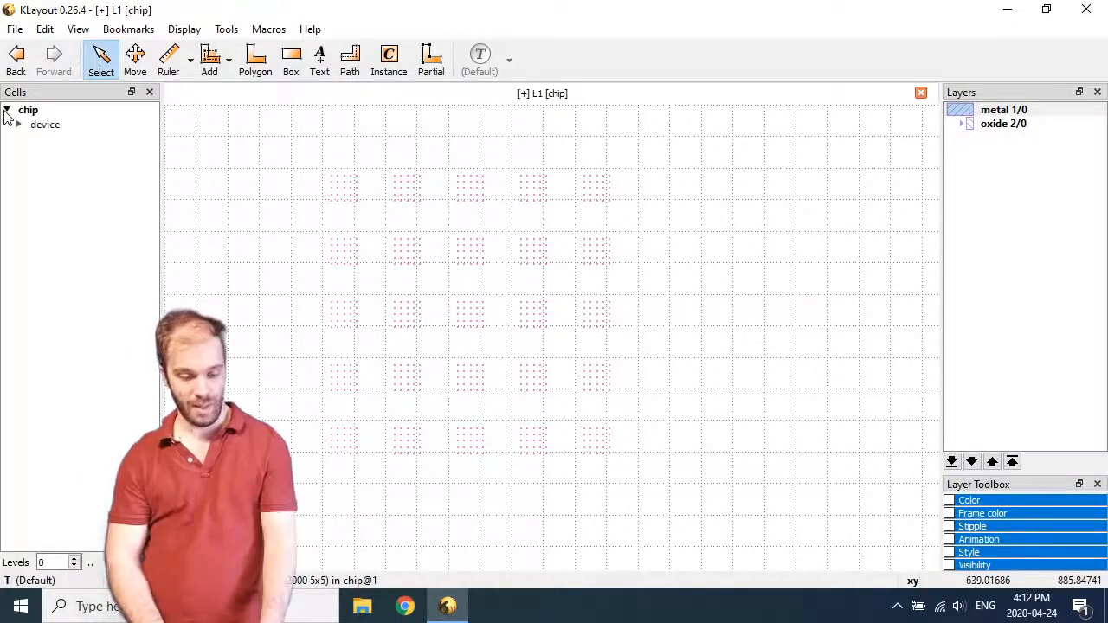
pyautogui.rightClick(45, 124)
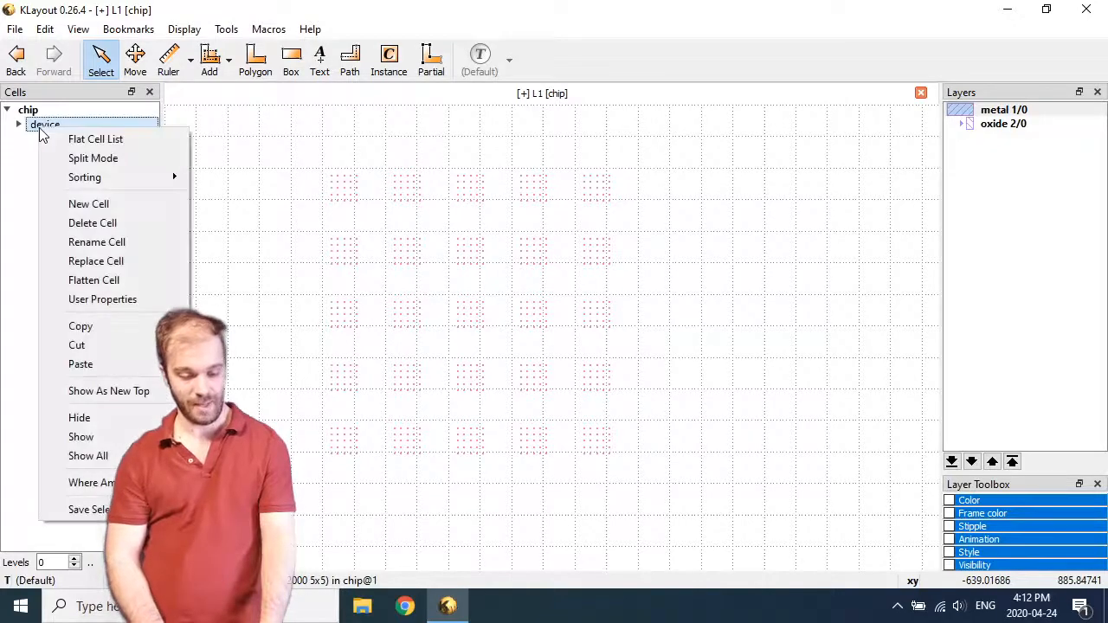
pyautogui.moveTo(80, 326)
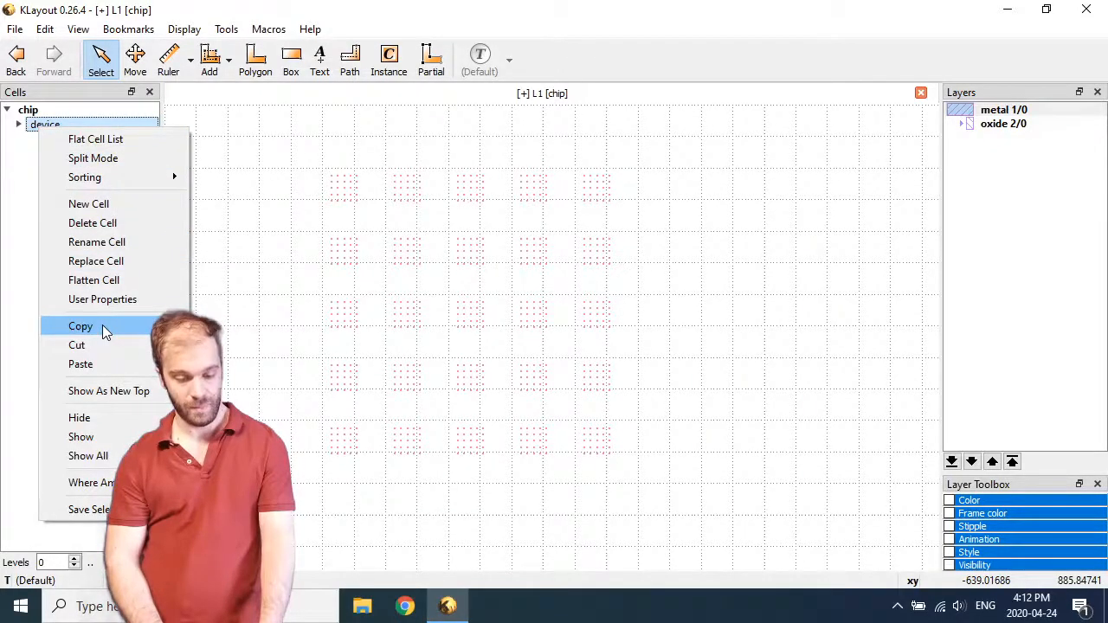
pyautogui.click(80, 326)
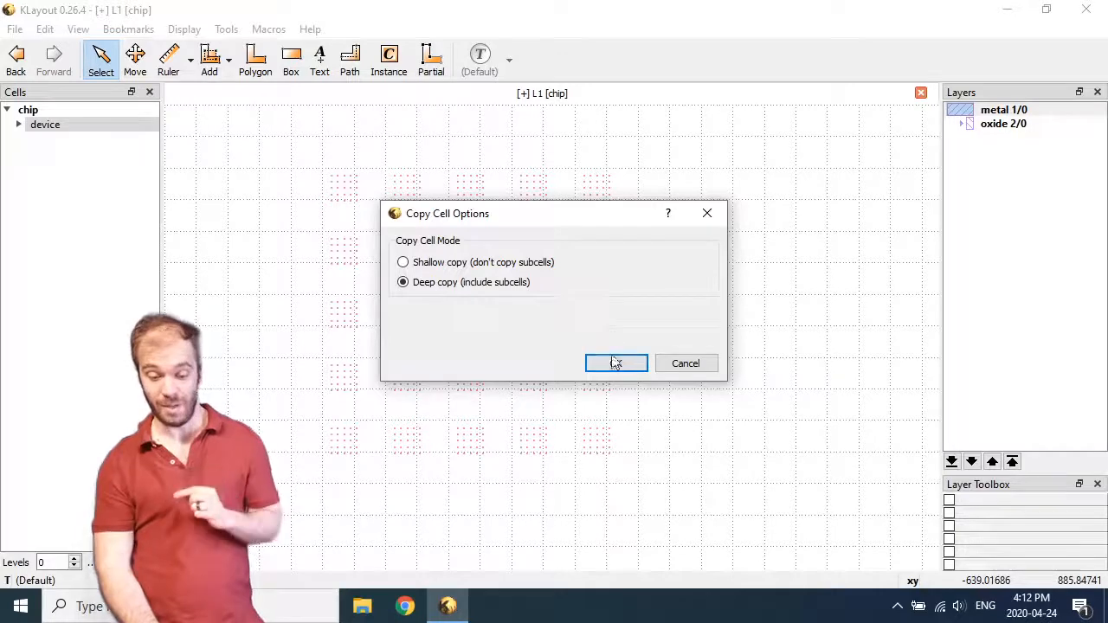
pyautogui.click(617, 363)
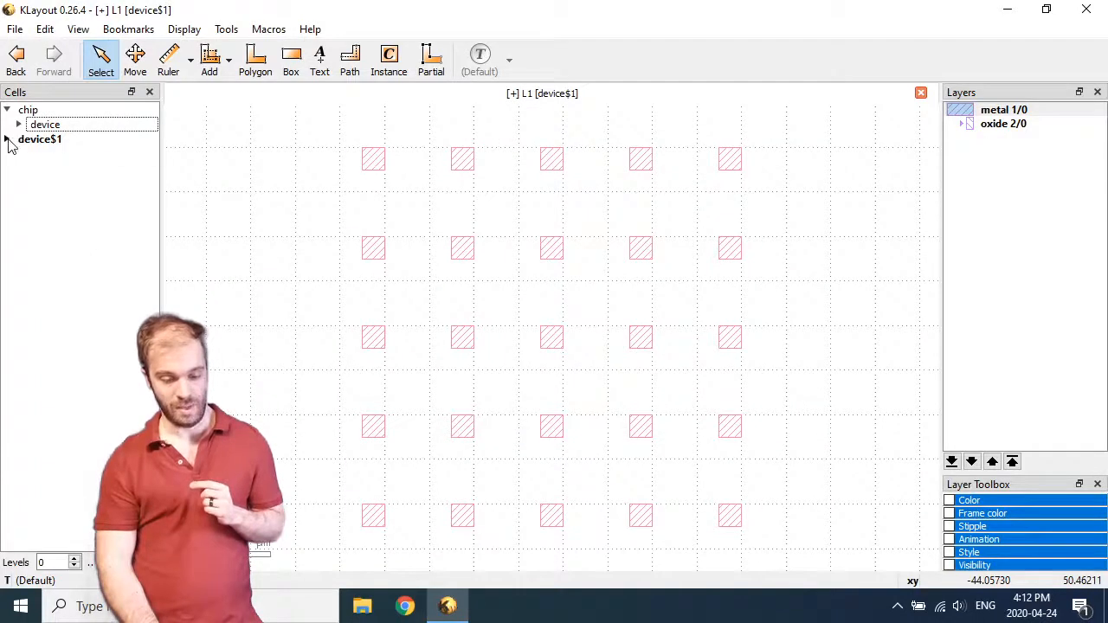
# Step: Widen the metal box in cell1$1 to 10×5, so device$1 shows wider rectangles
pyautogui.click(6, 139)
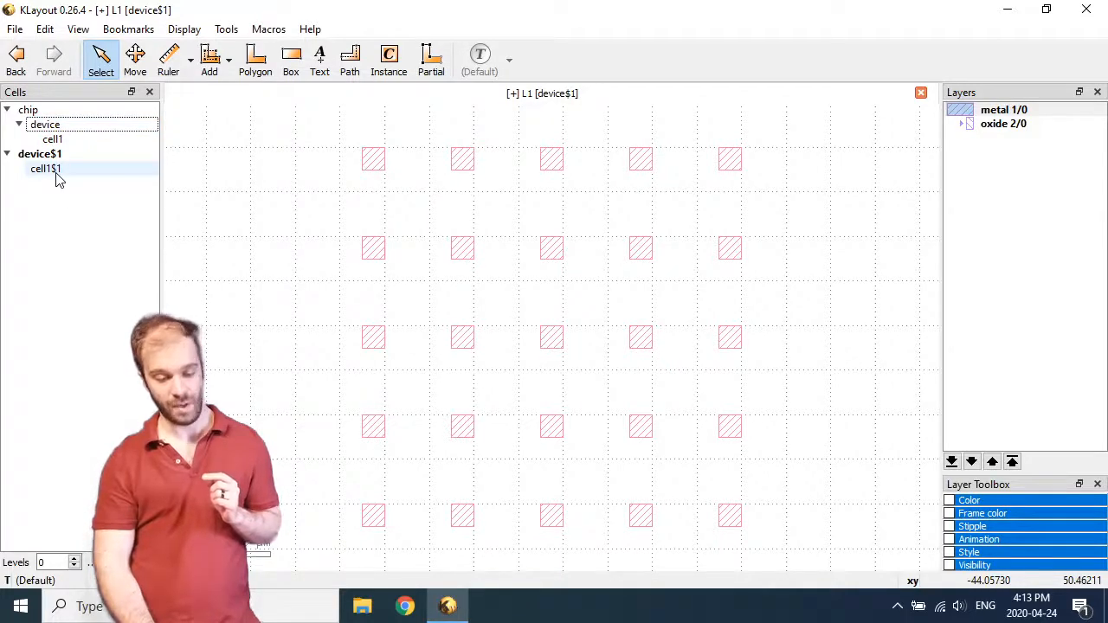
pyautogui.rightClick(45, 168)
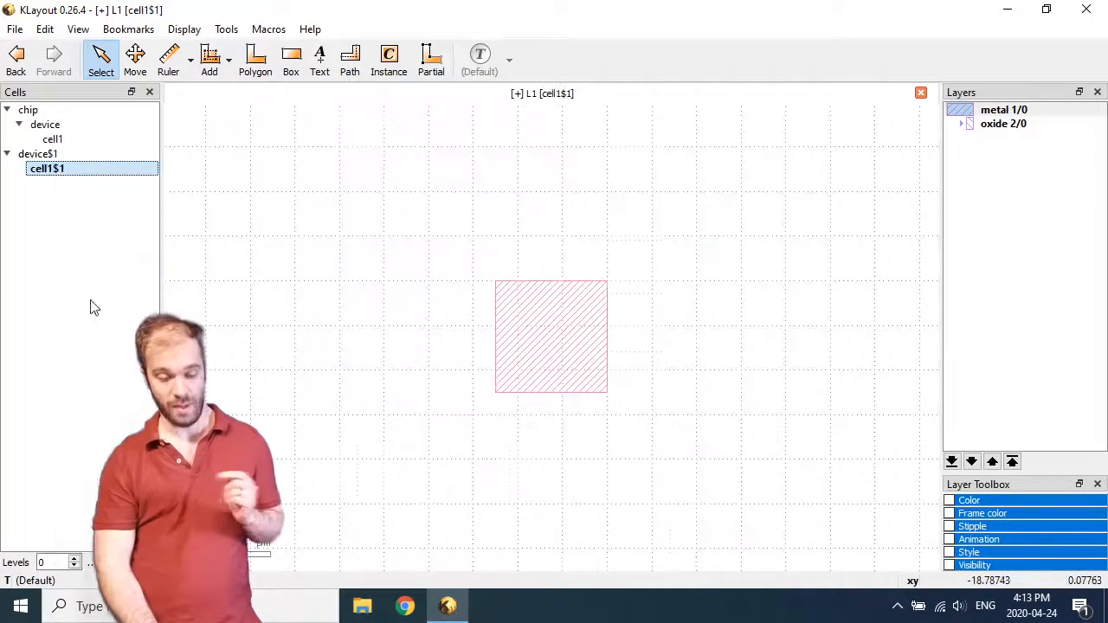
pyautogui.doubleClick(550, 336)
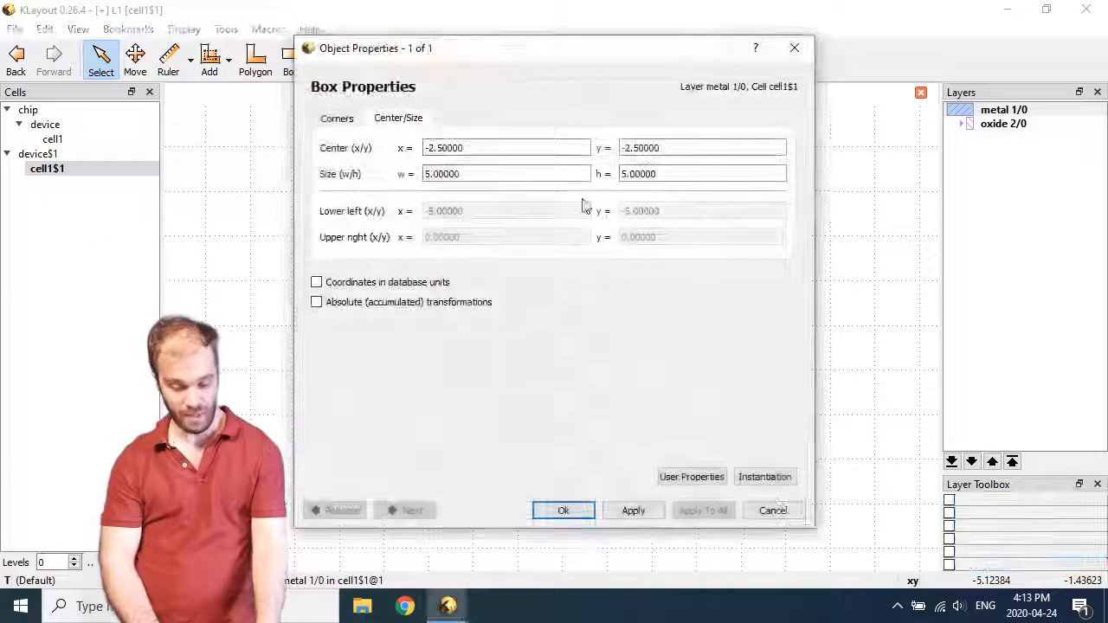
pyautogui.tripleClick(506, 173)
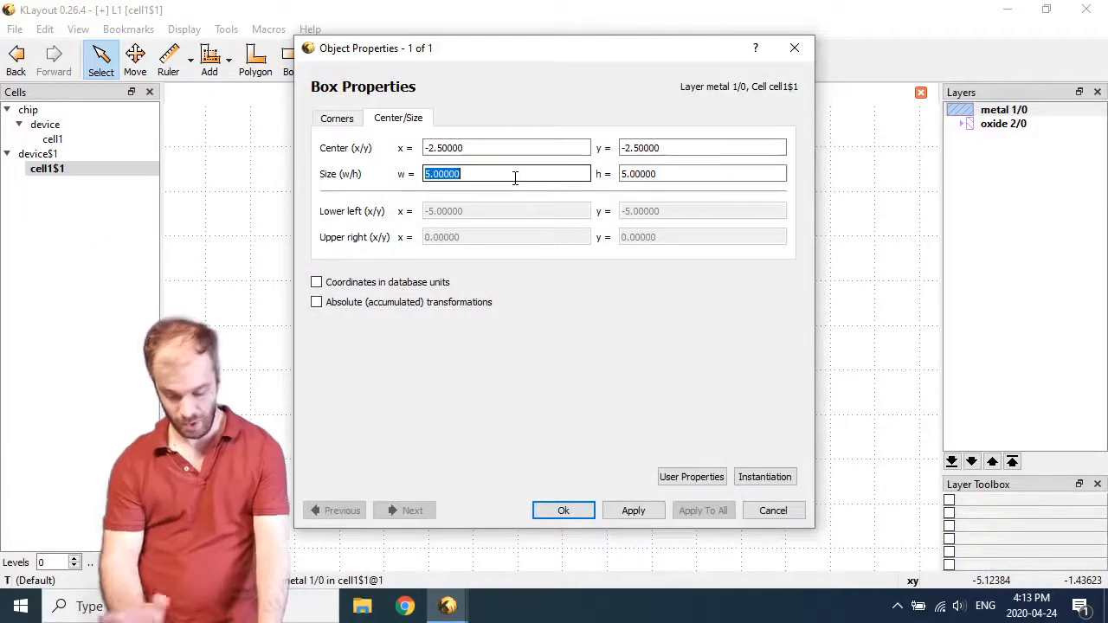
pyautogui.write('10')
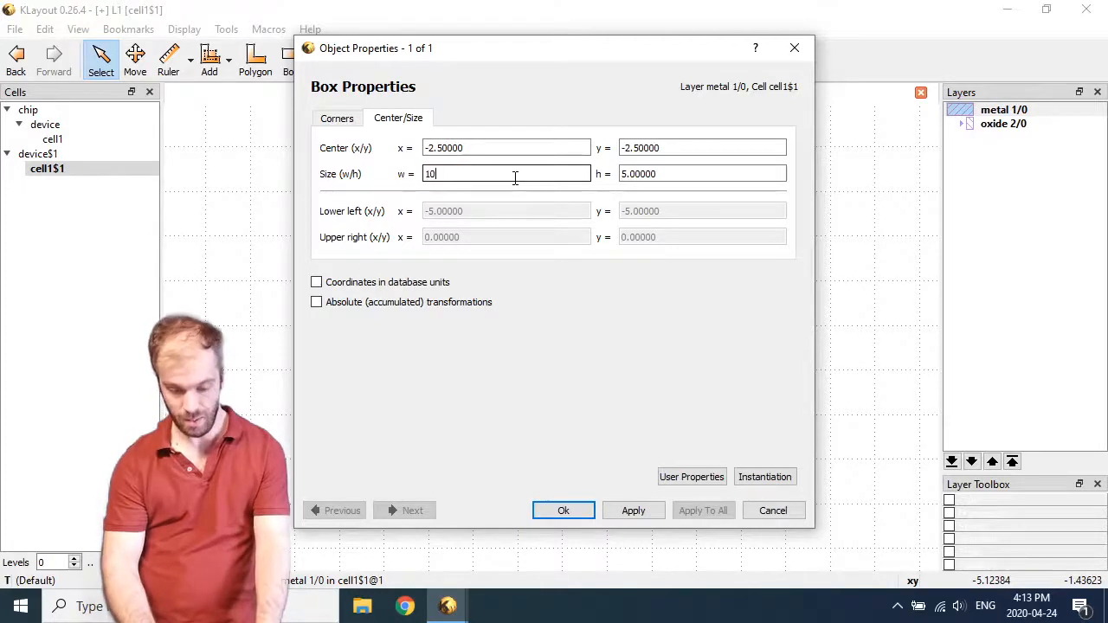
pyautogui.click(563, 509)
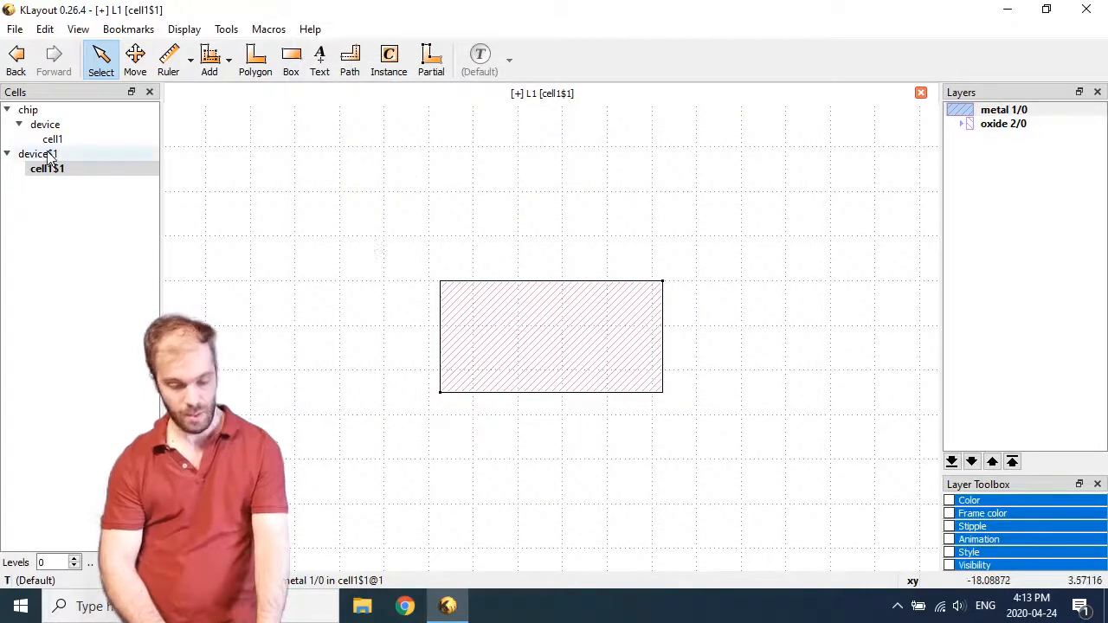
pyautogui.click(40, 153)
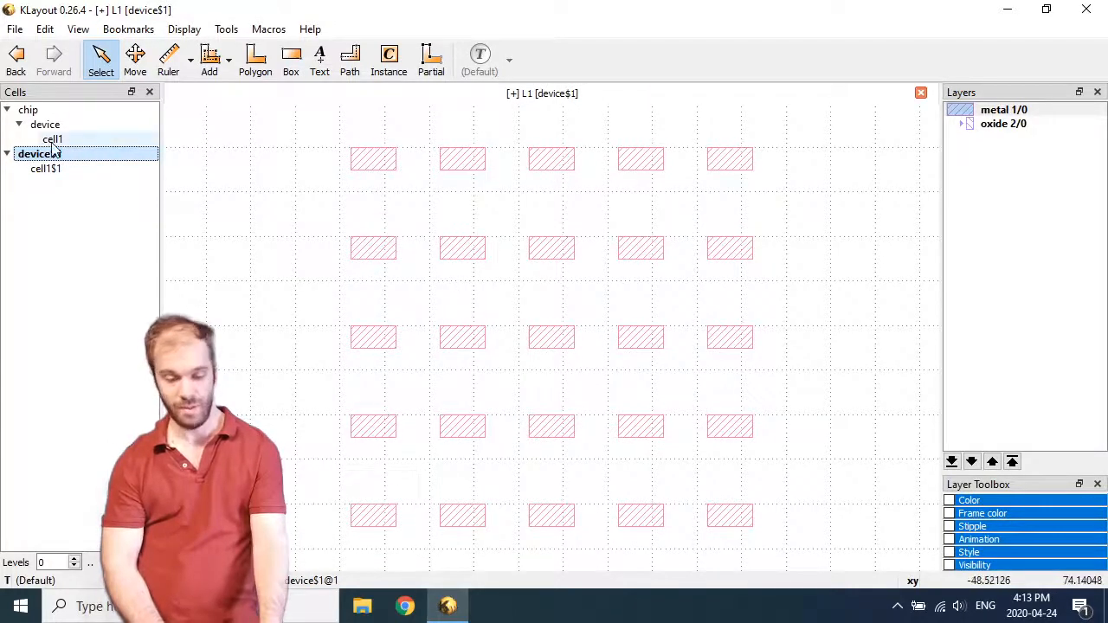
# Step: Show the chip cell and adjust the existing device array's column count in its properties
pyautogui.rightClick(38, 152)
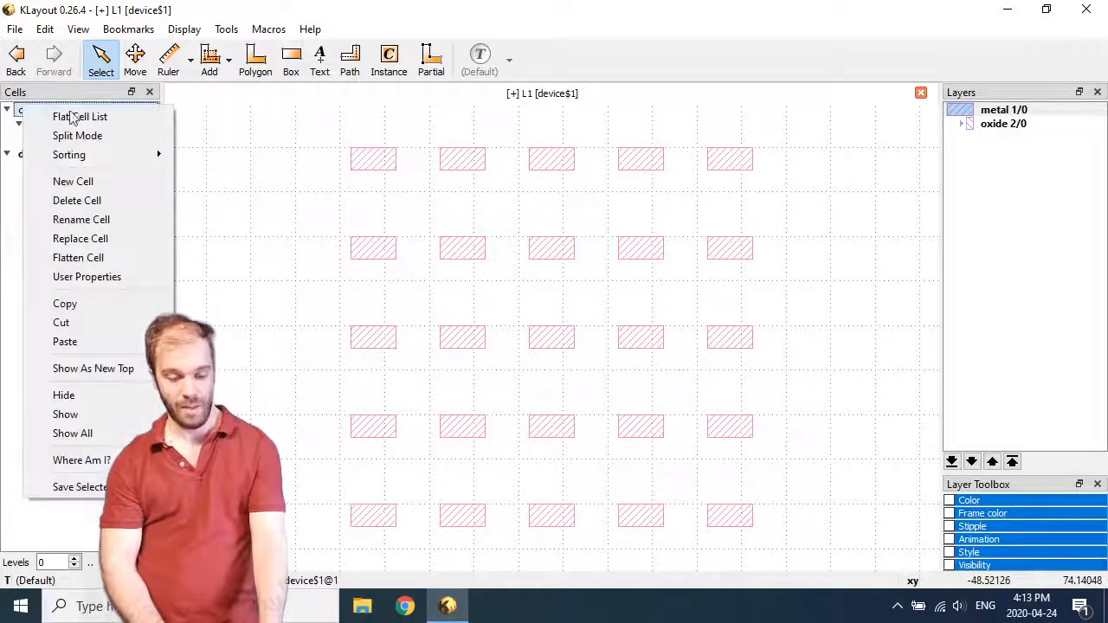
pyautogui.click(93, 367)
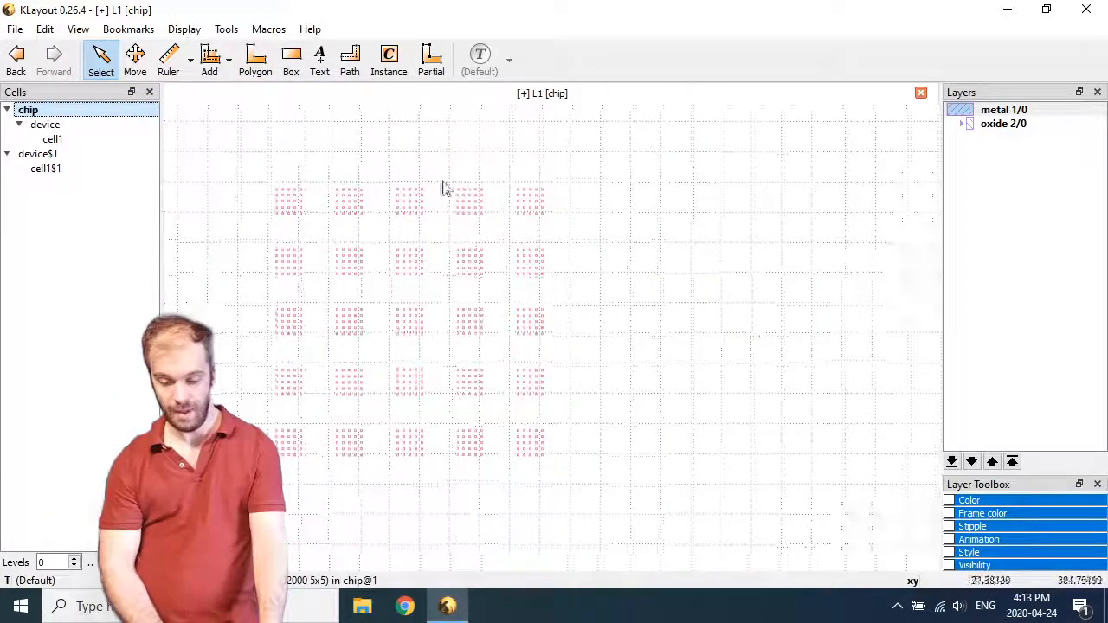
pyautogui.click(288, 441)
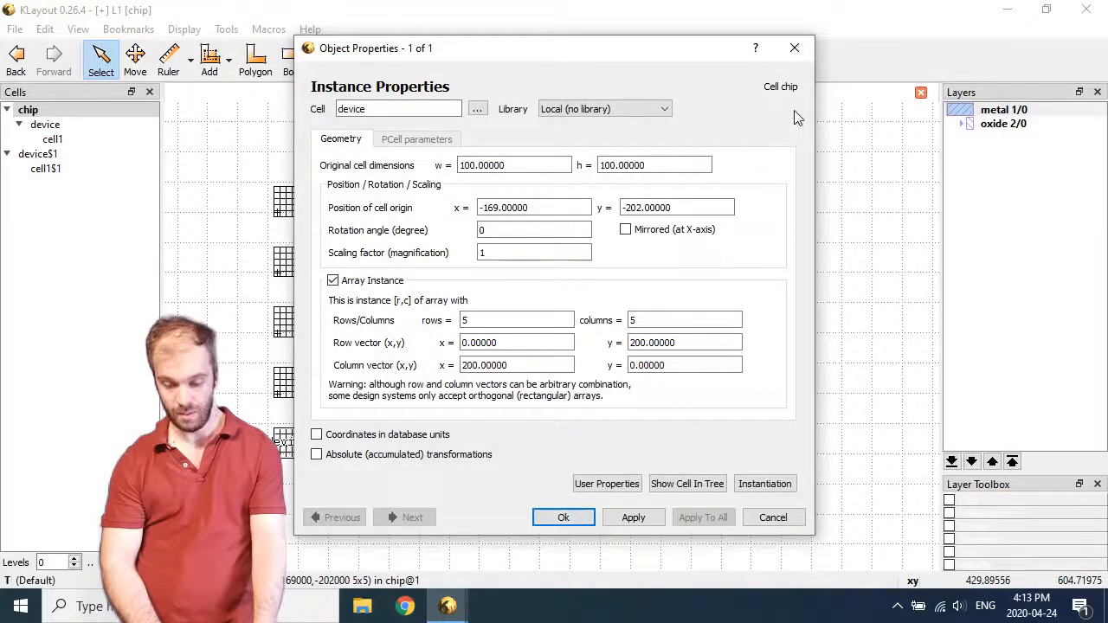
pyautogui.moveTo(668, 303)
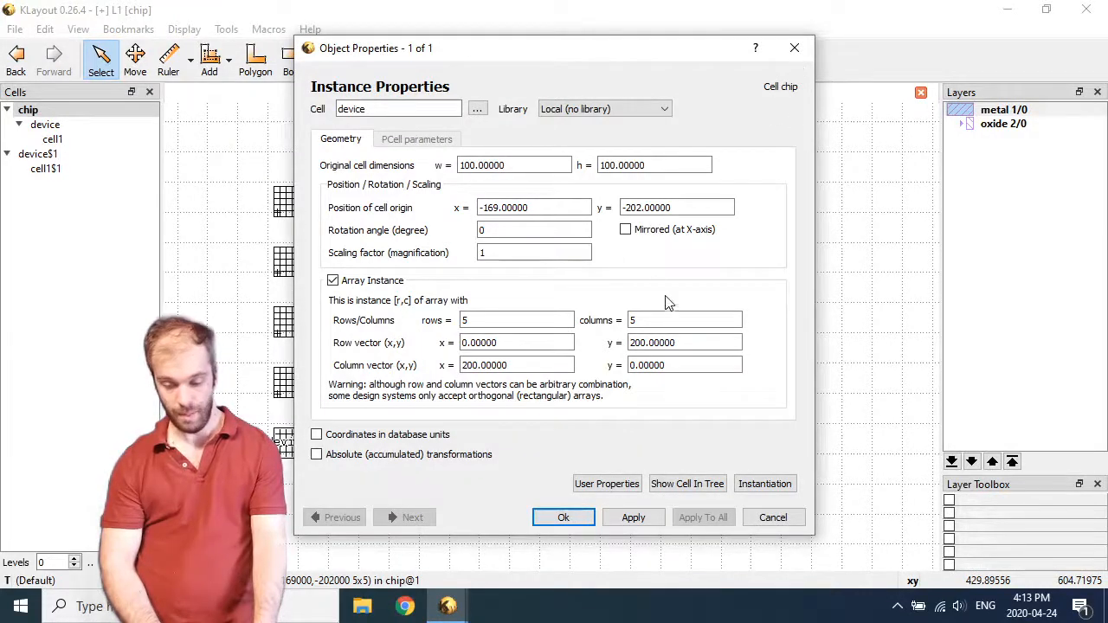
pyautogui.tripleClick(684, 318)
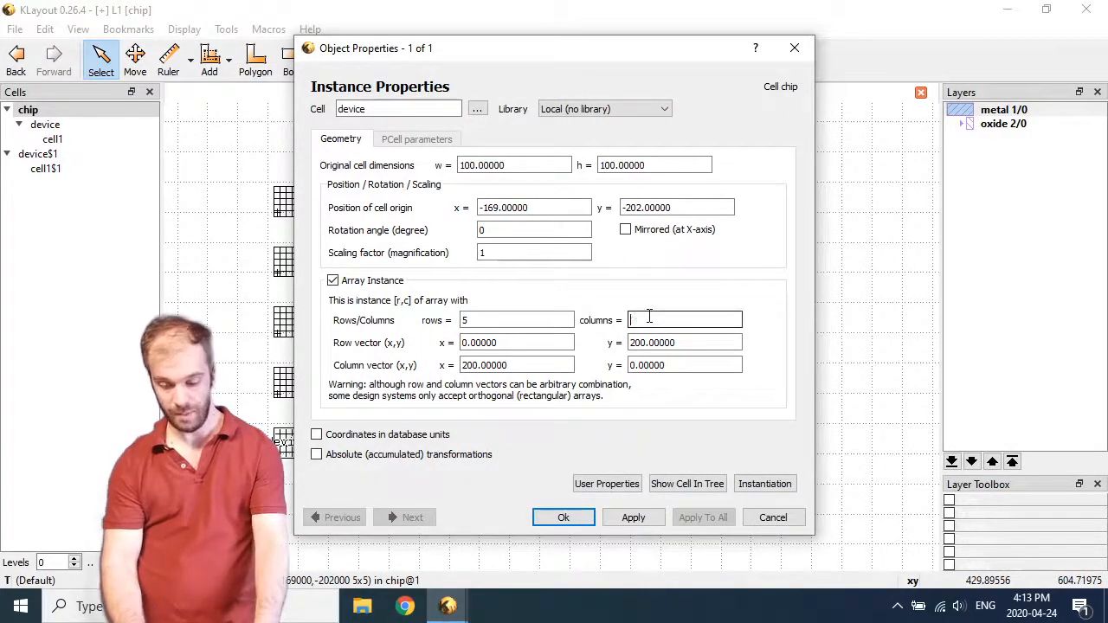
pyautogui.click(562, 516)
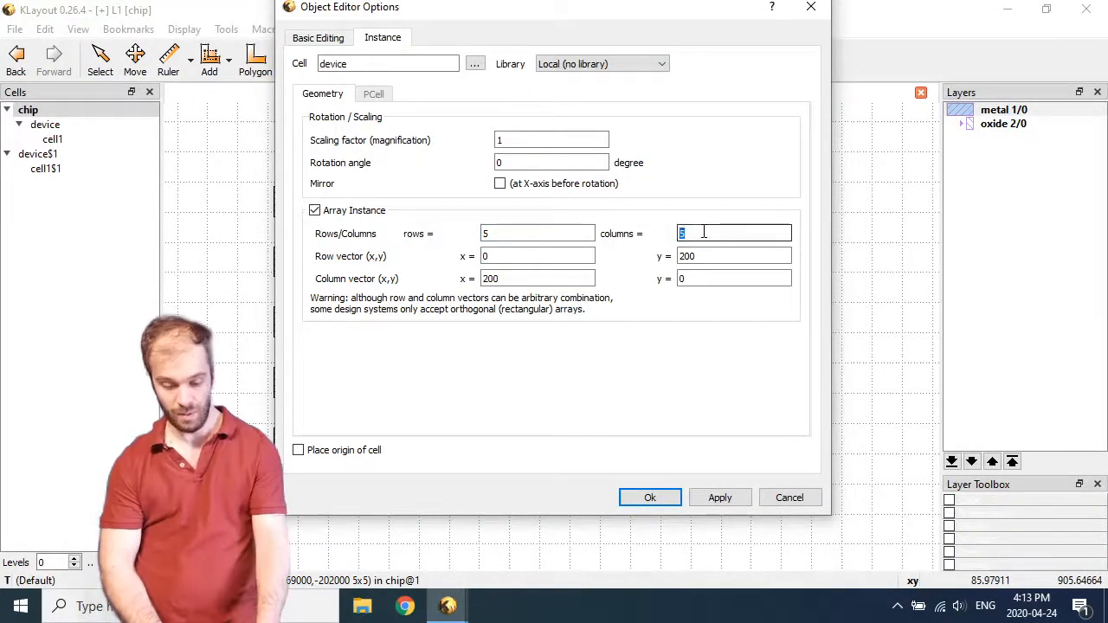
# Step: Place a 5-row, 2-column array of device$1 beside the device instances in chip
pyautogui.write('2')
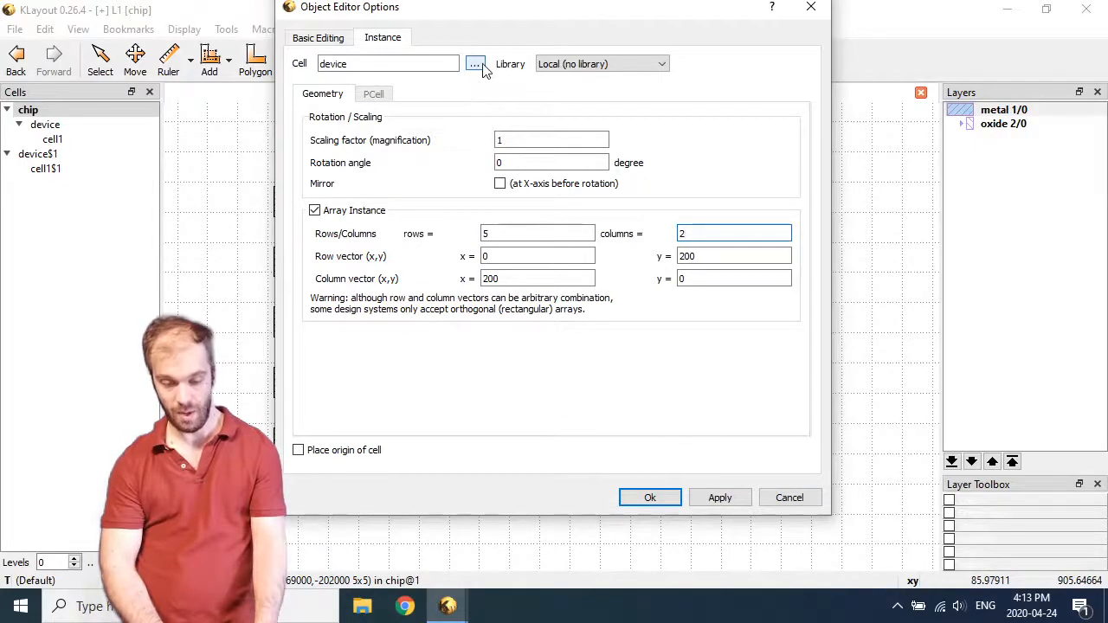
pyautogui.click(474, 62)
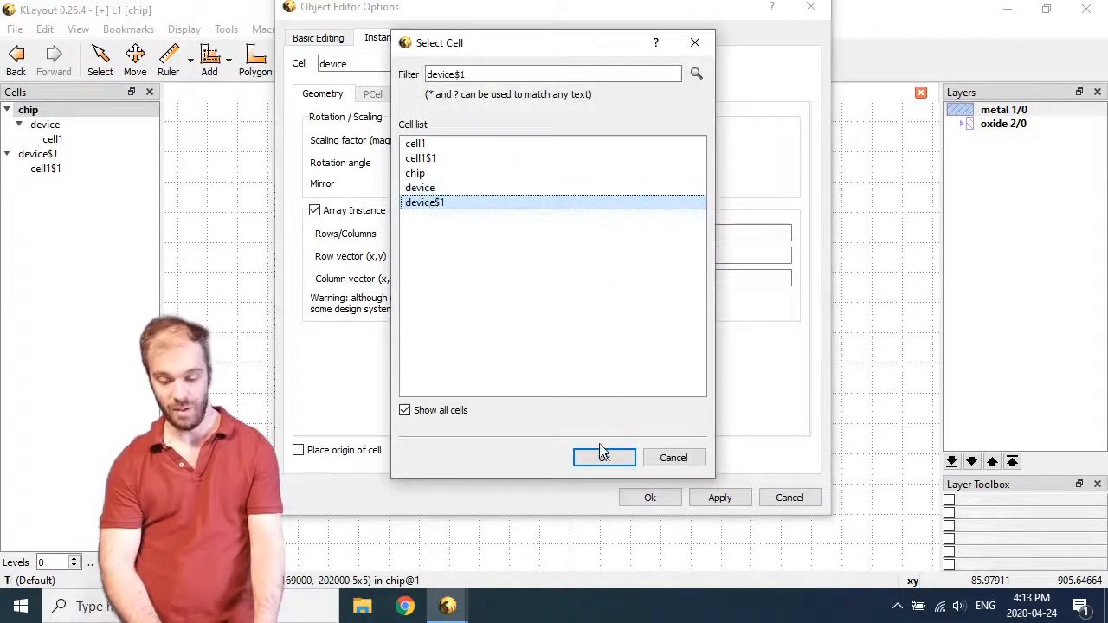
pyautogui.click(604, 457)
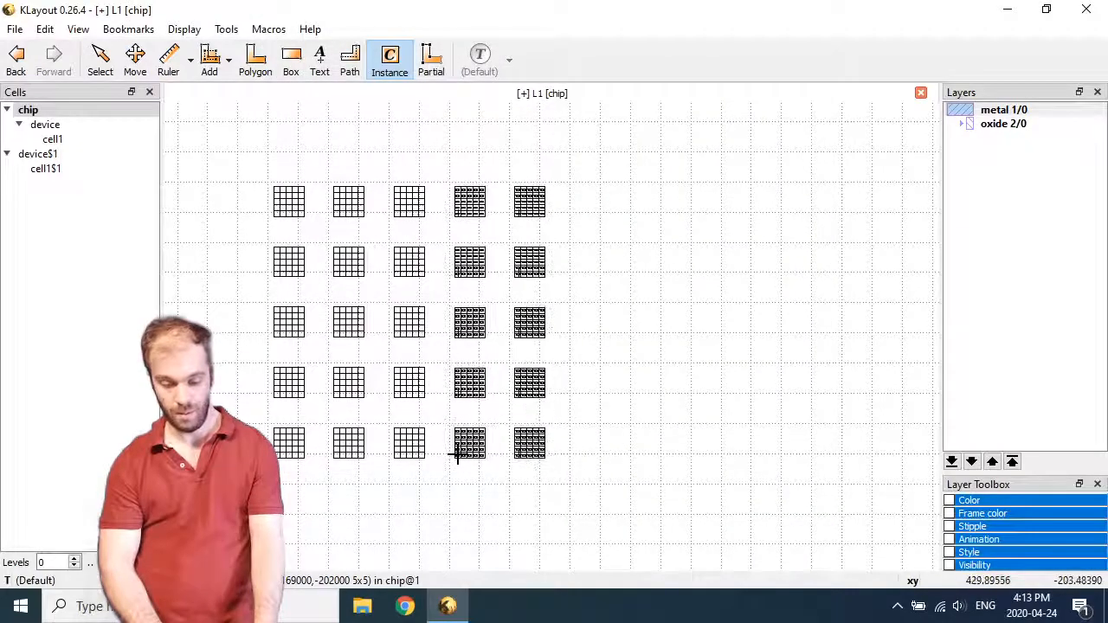
pyautogui.click(100, 59)
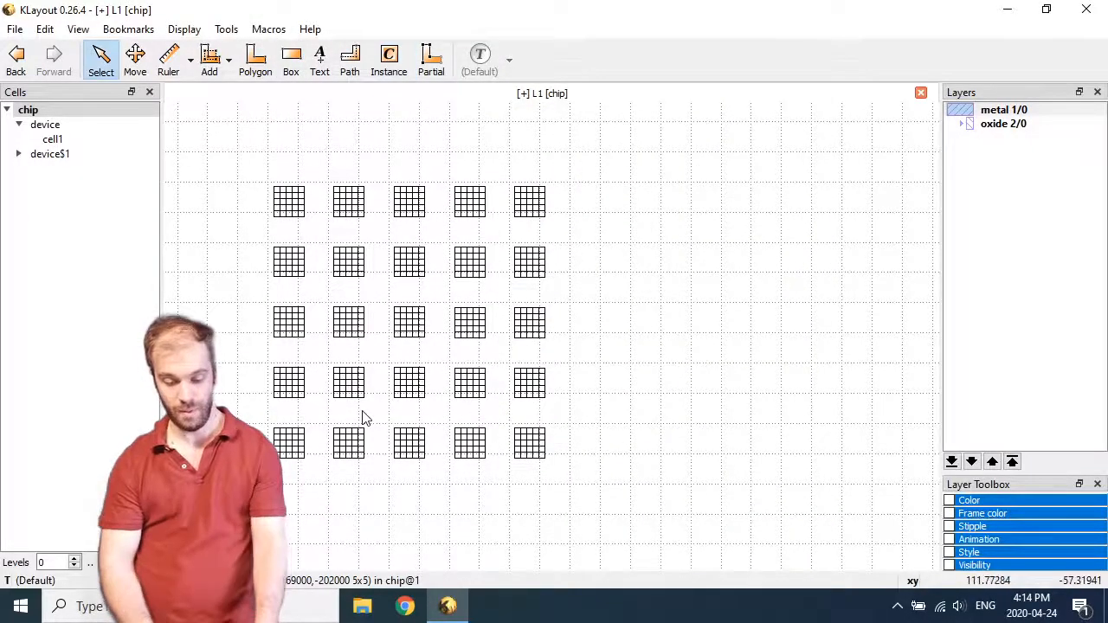